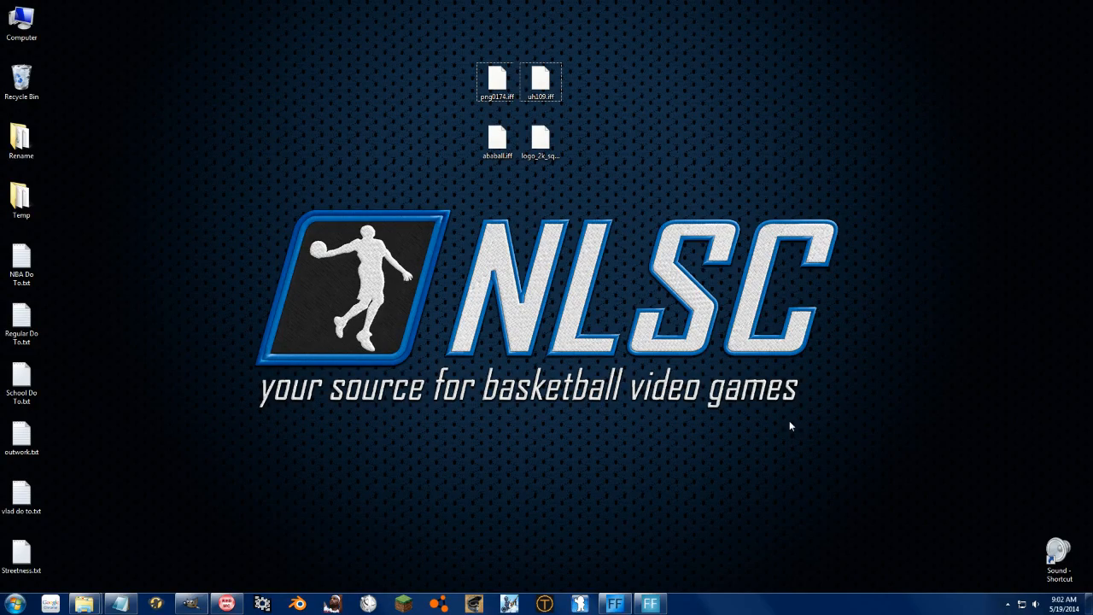
mouse_move(437, 239)
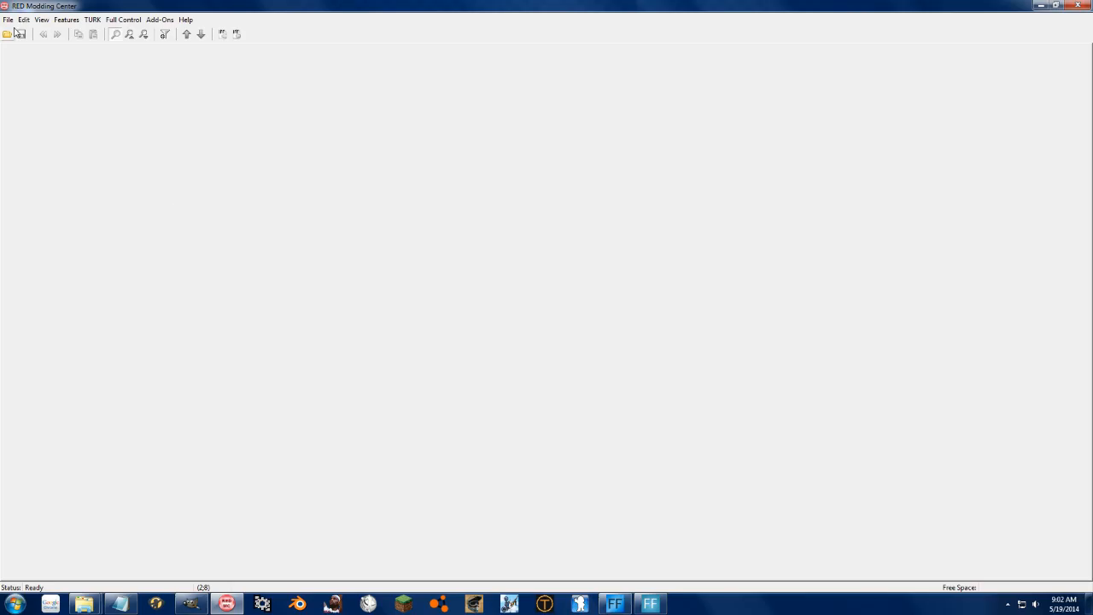
Load the four desktop IFF files ababall, logo_2k_square, png0174 and uh109.
left_click(6, 34)
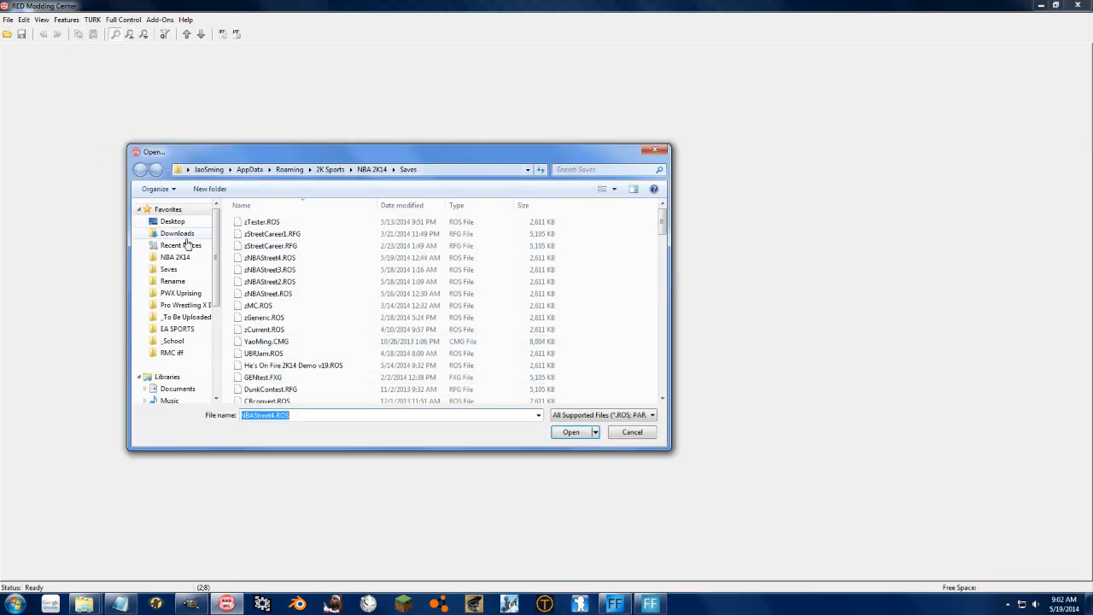
left_click(172, 222)
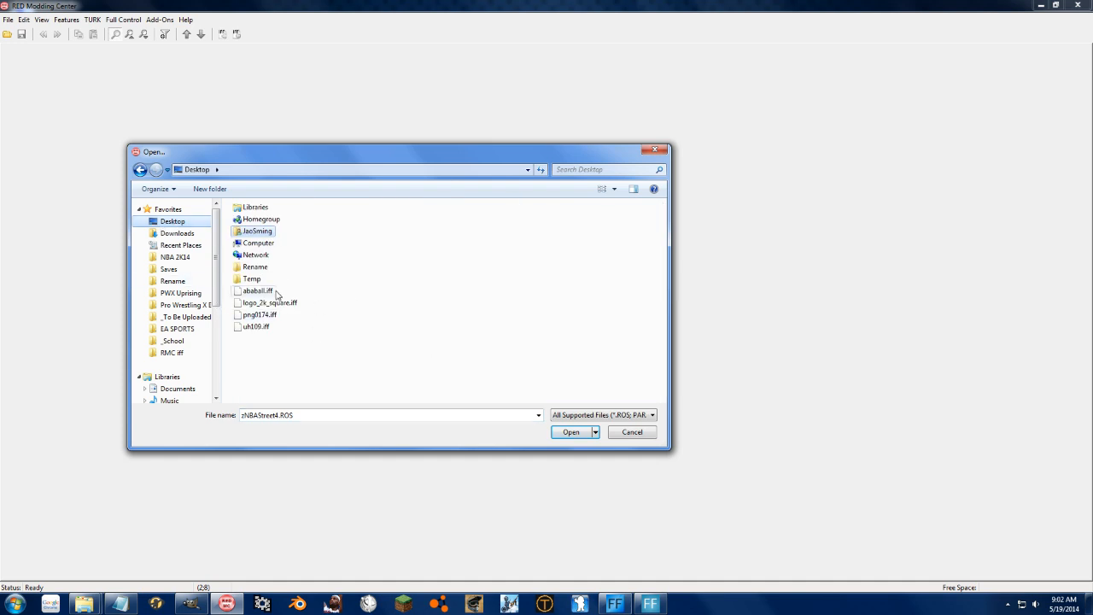
mouse_move(256, 326)
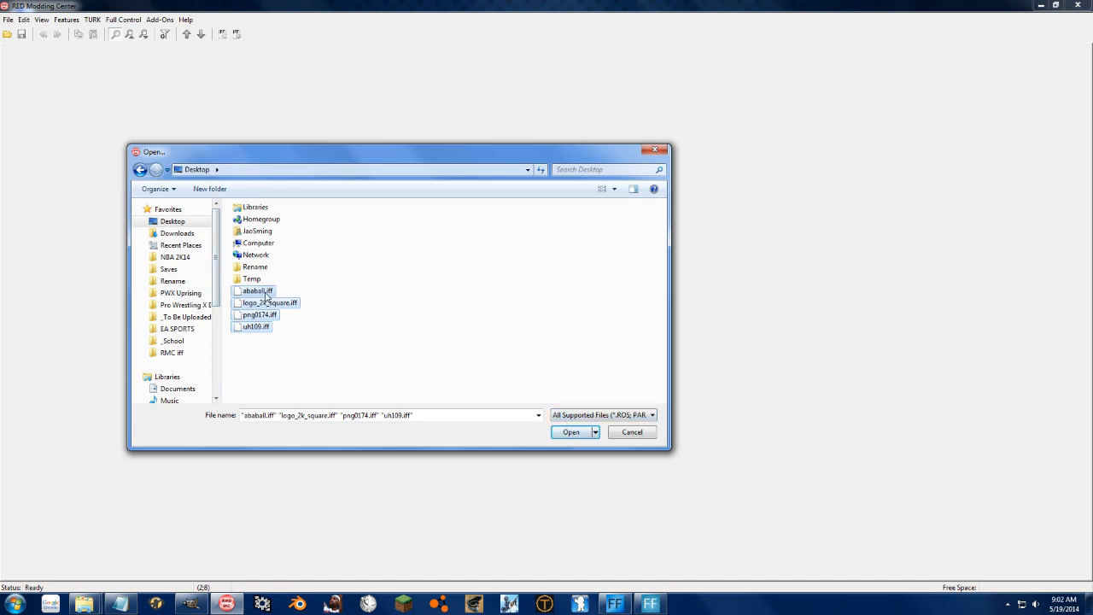
mouse_move(284, 307)
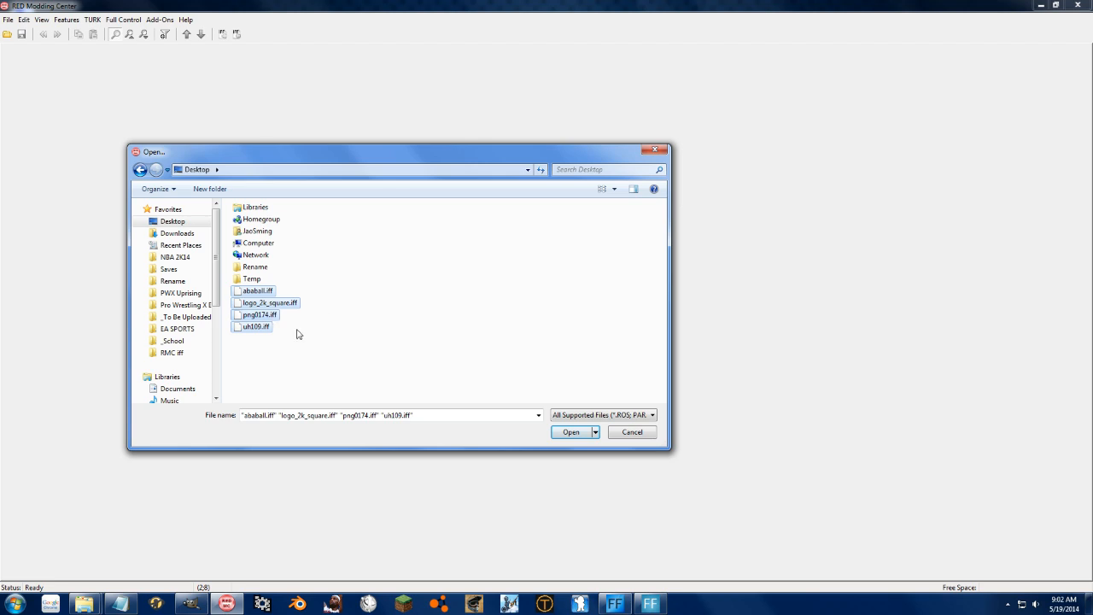
left_click(570, 432)
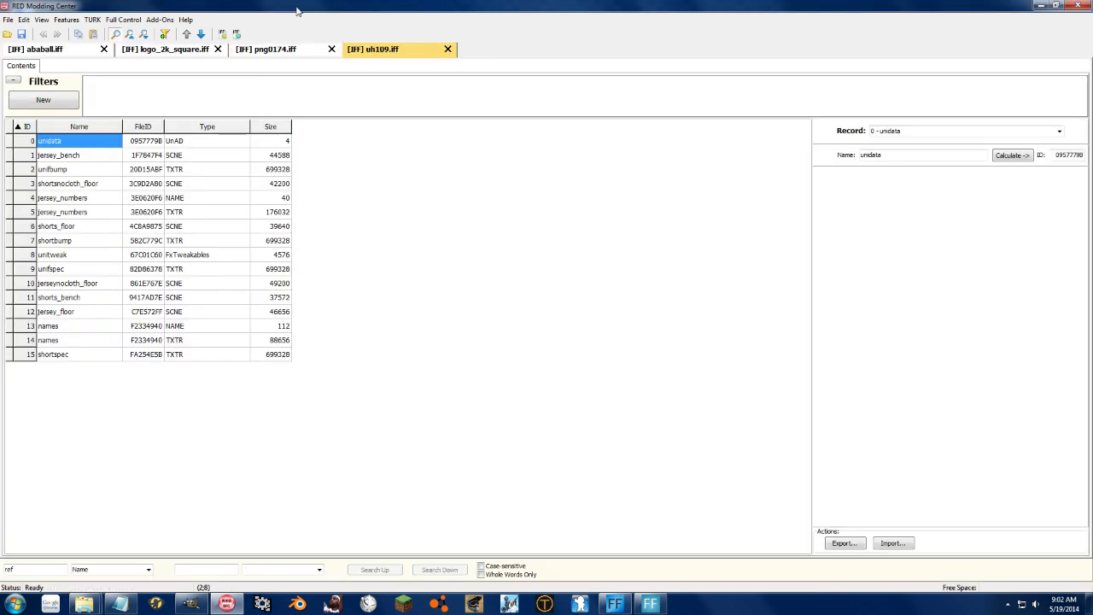
mouse_move(208, 169)
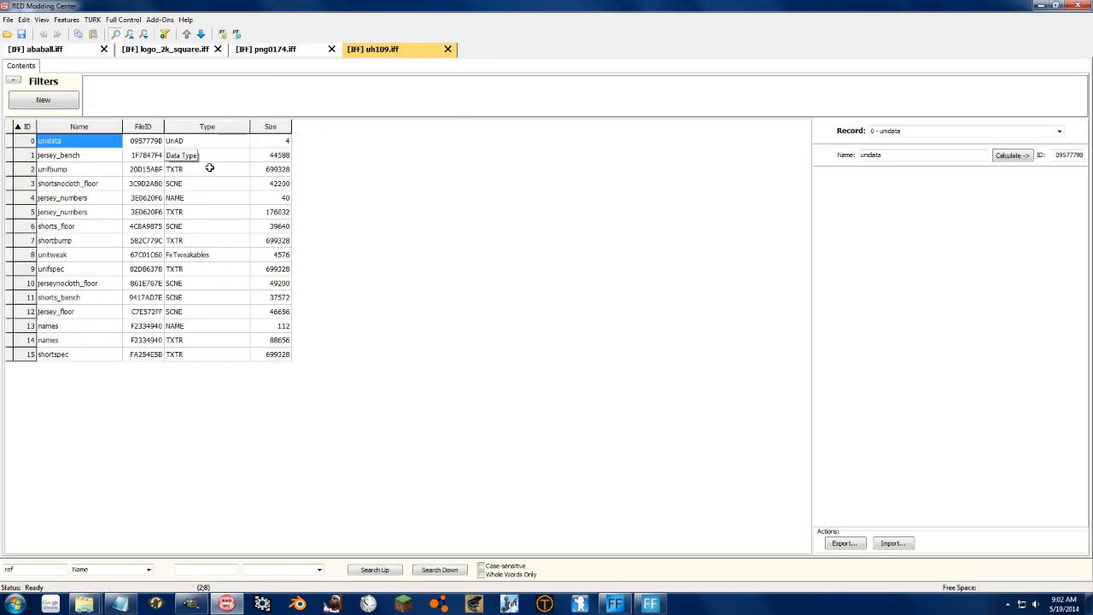
Preview uh109's unifbump, shortsbump and unifspec textures.
left_click(52, 169)
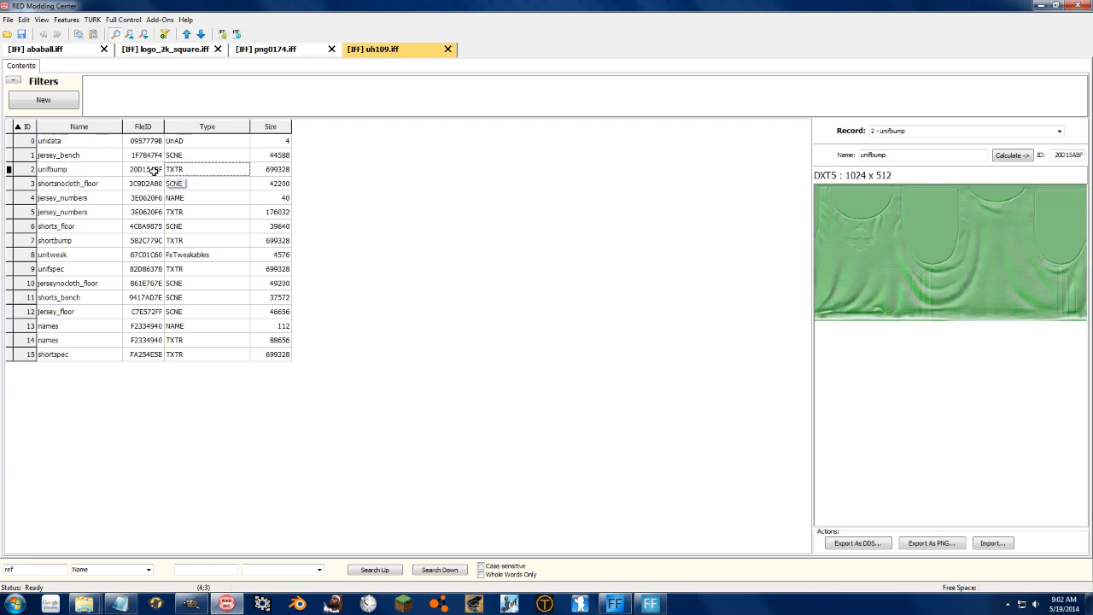
mouse_move(239, 174)
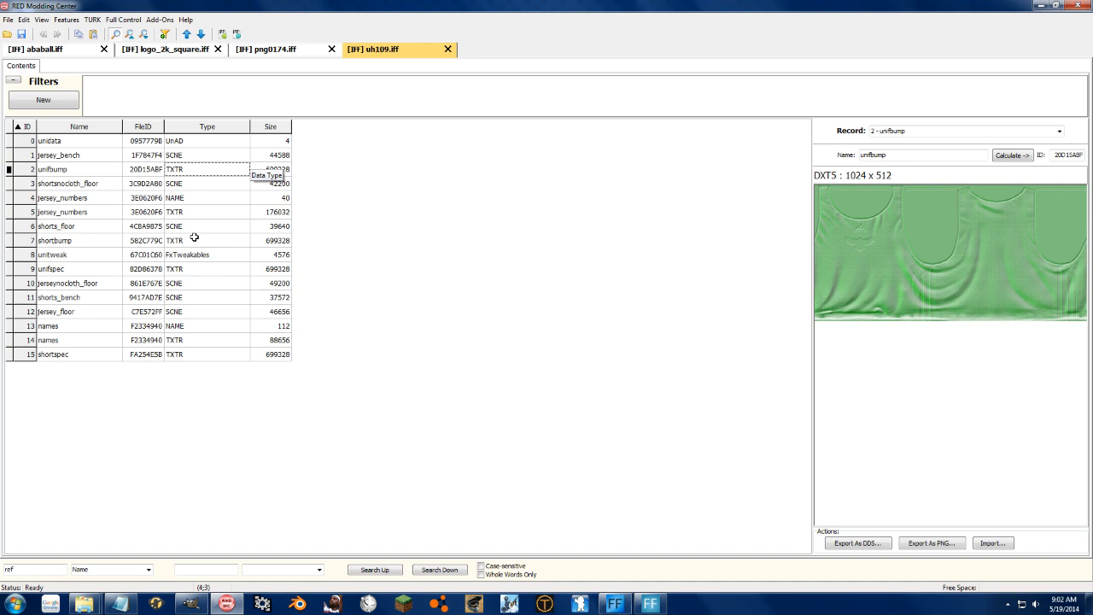
left_click(55, 239)
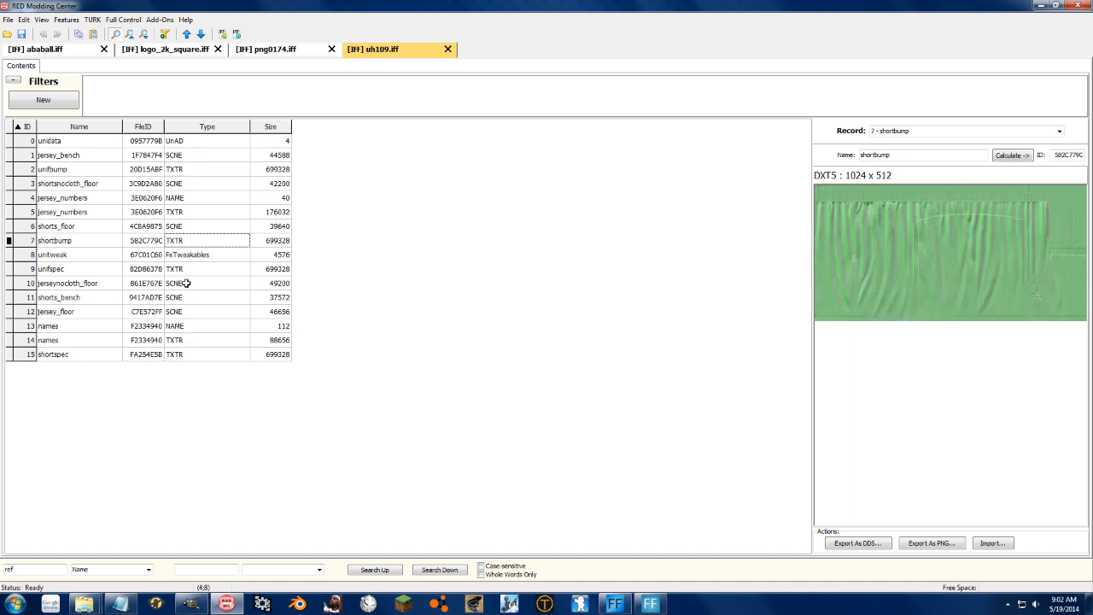
left_click(51, 269)
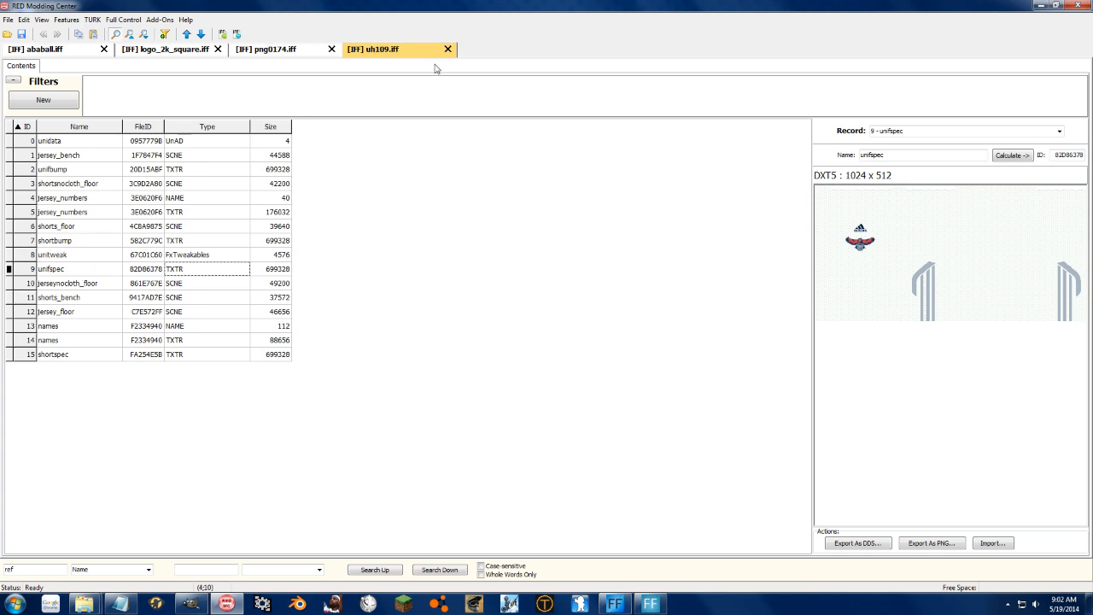
mouse_move(898, 543)
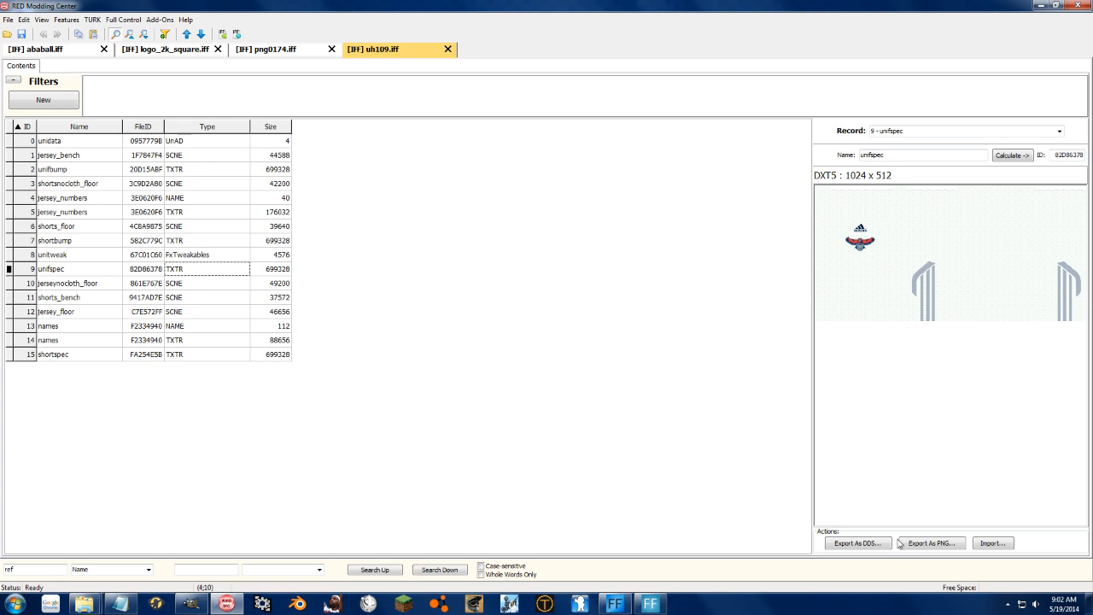
Export unifspec as a DDS to the Desktop and load it in GIMP.
left_click(856, 544)
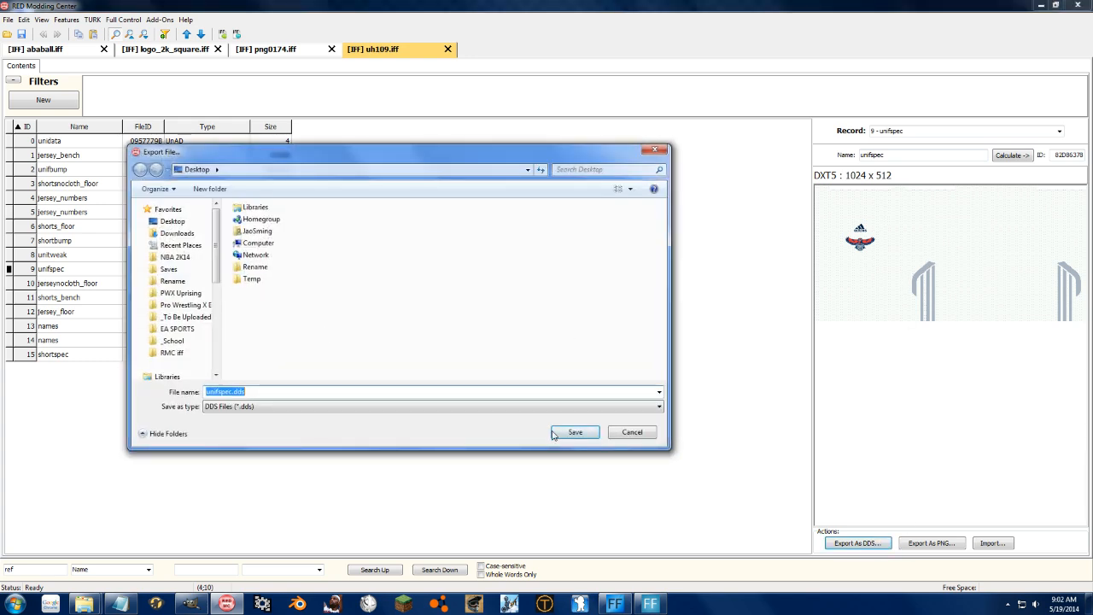
left_click(574, 432)
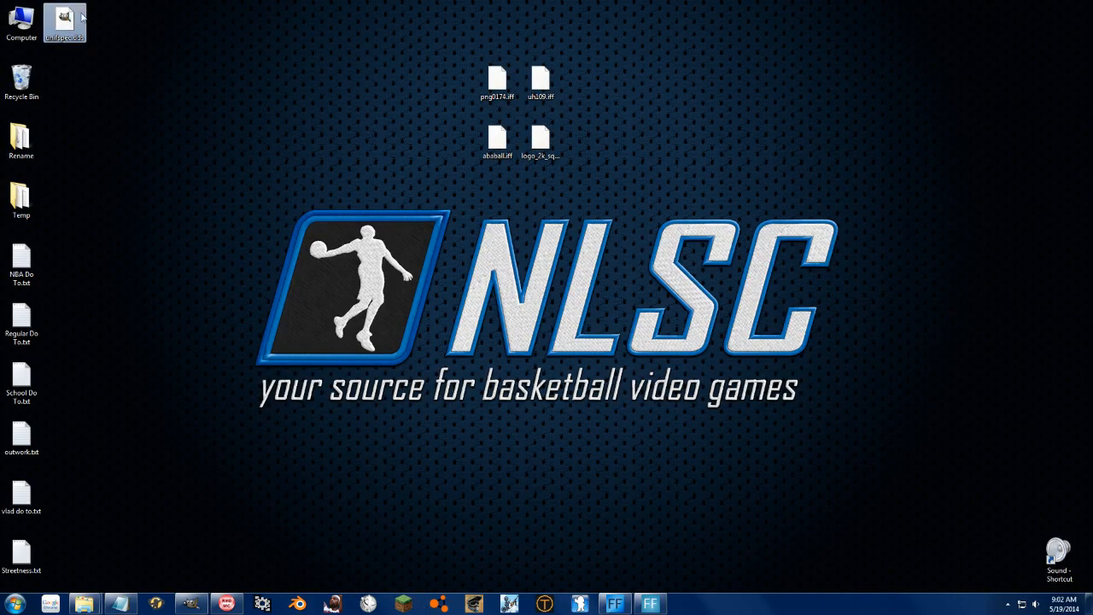
mouse_move(68, 26)
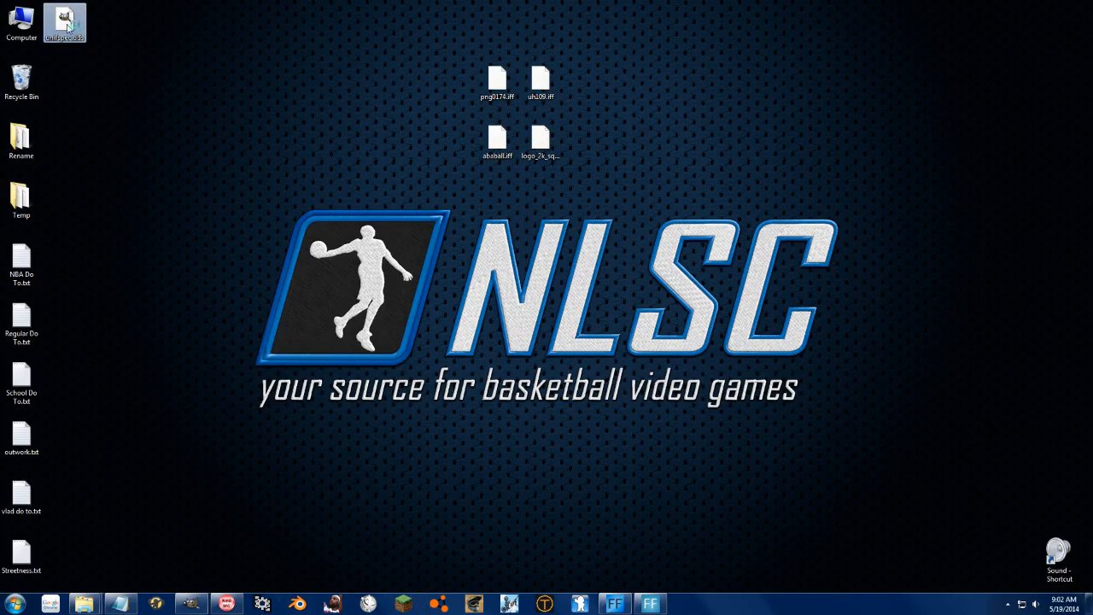
double_click(65, 17)
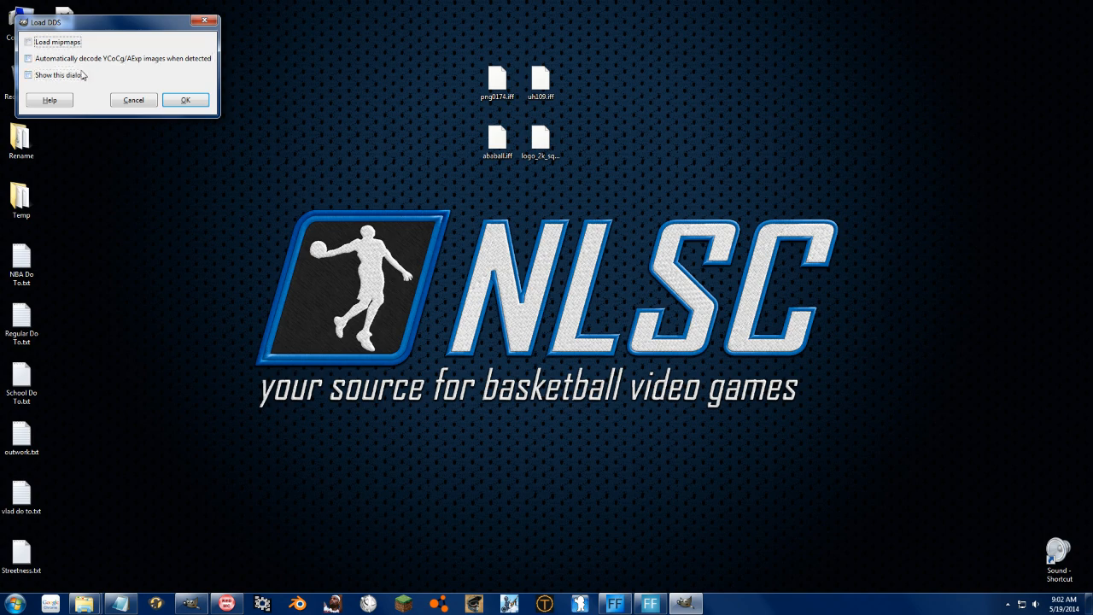
left_click(185, 99)
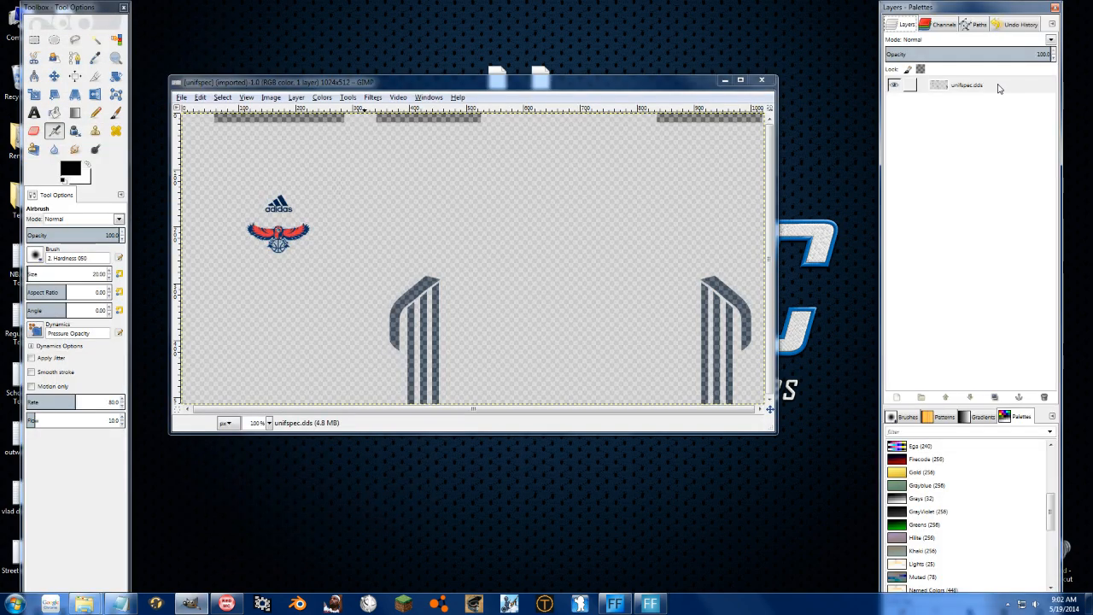
right_click(967, 86)
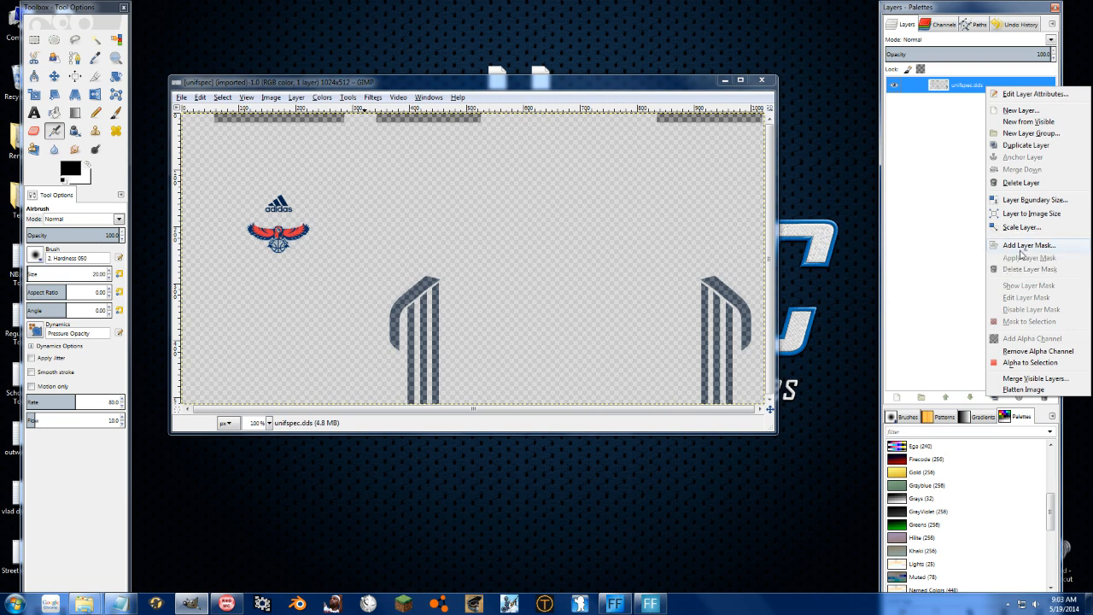
left_click(1028, 246)
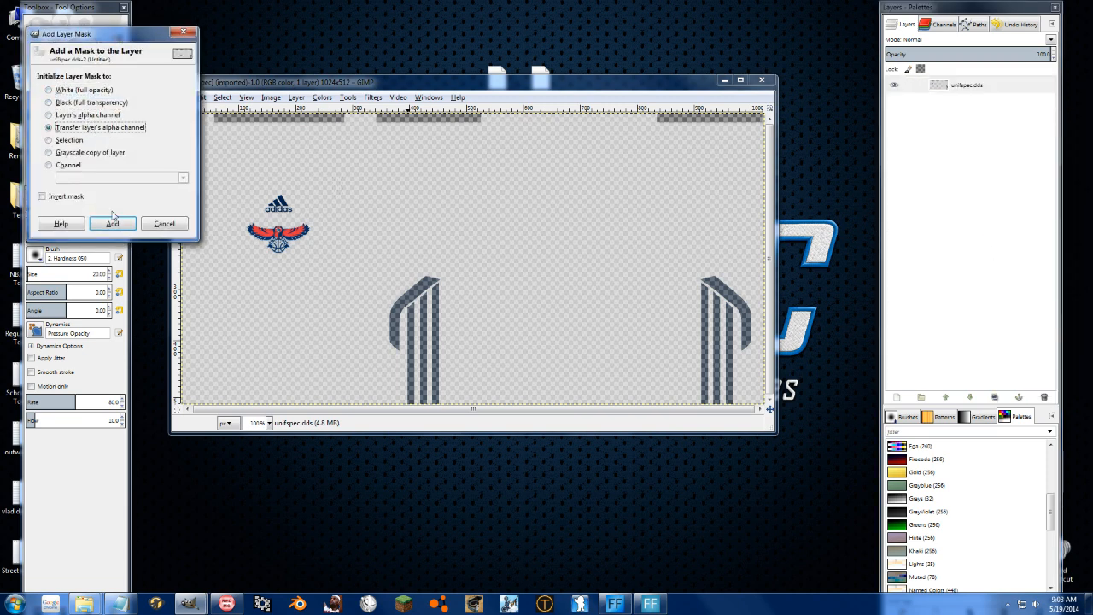
left_click(112, 222)
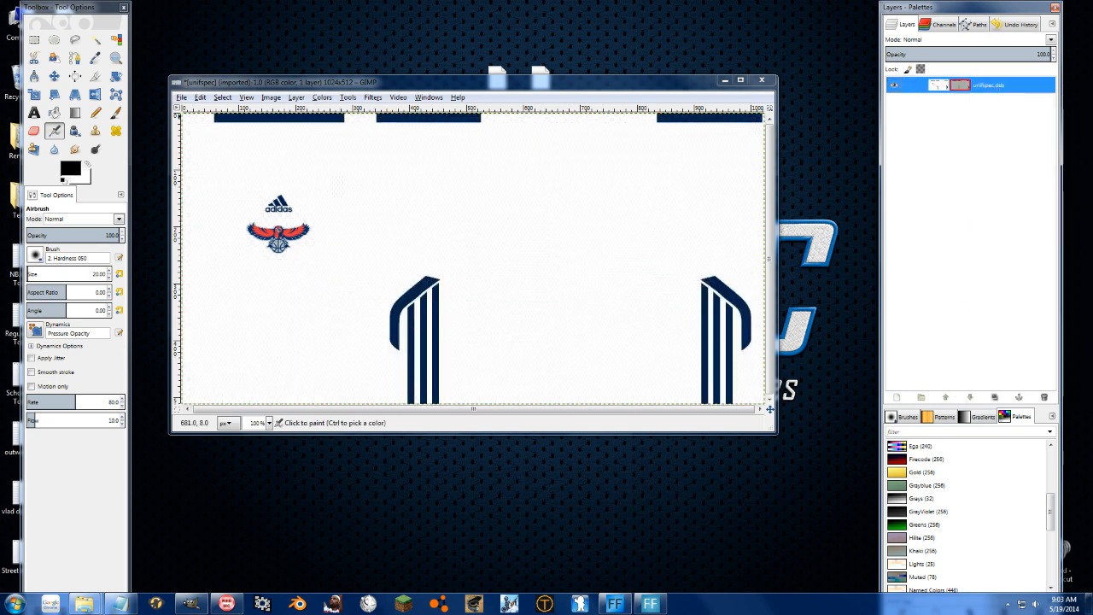
left_click(96, 113)
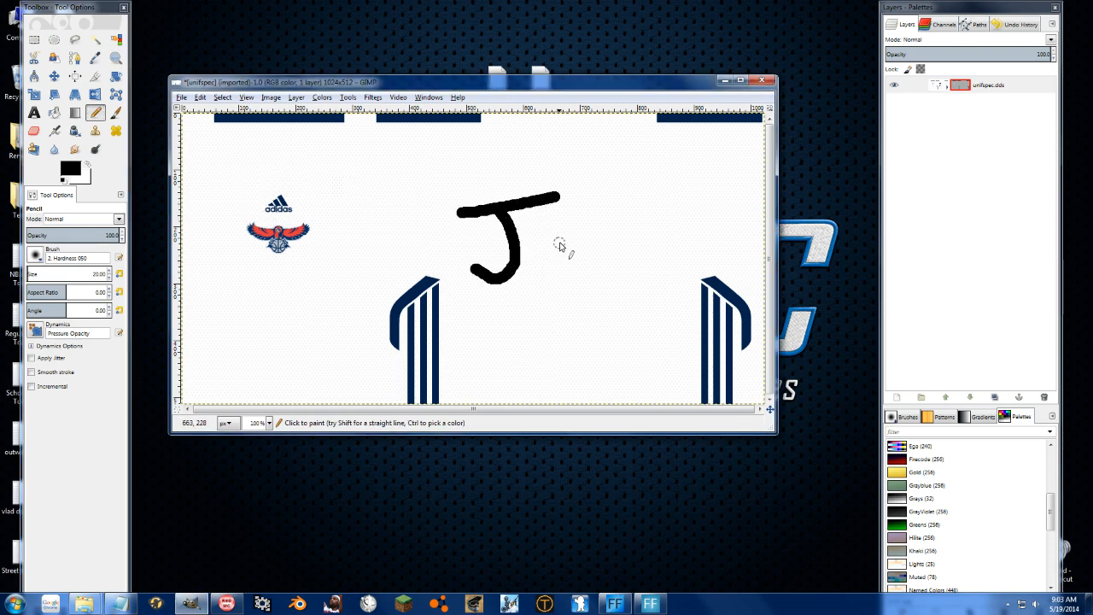
left_click_drag(563, 247, 615, 247)
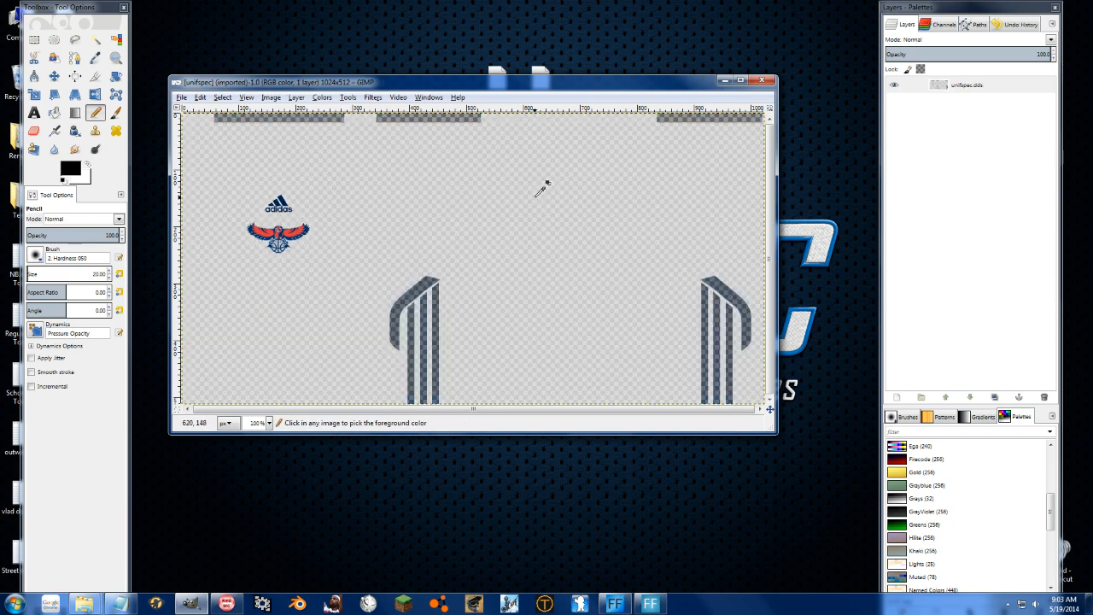
Scale the uniform texture to a larger width via Image > Scale Image.
left_click(270, 96)
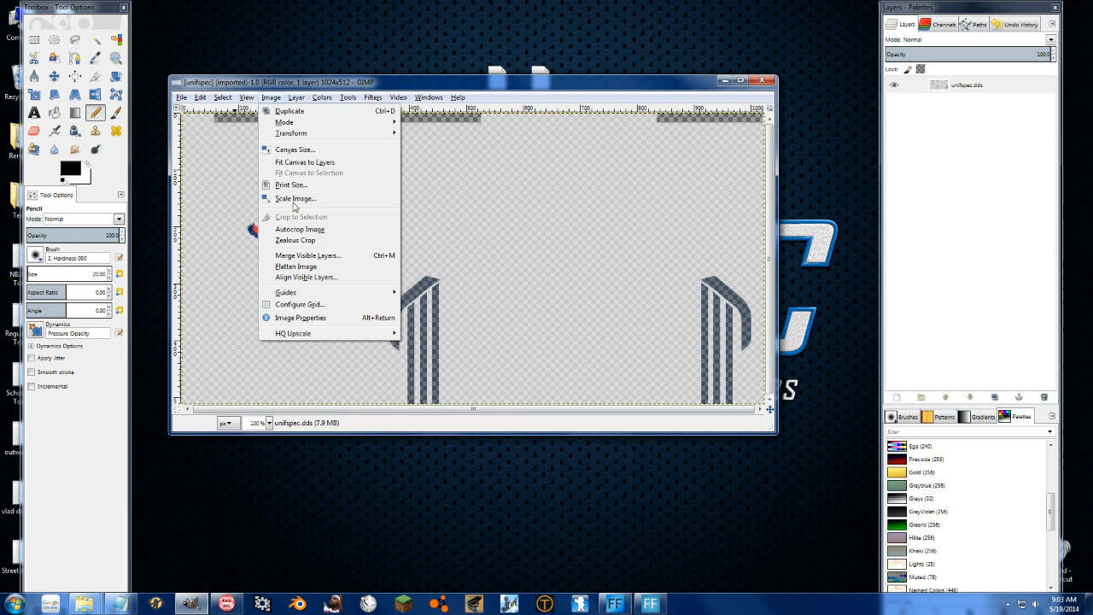
left_click(294, 198)
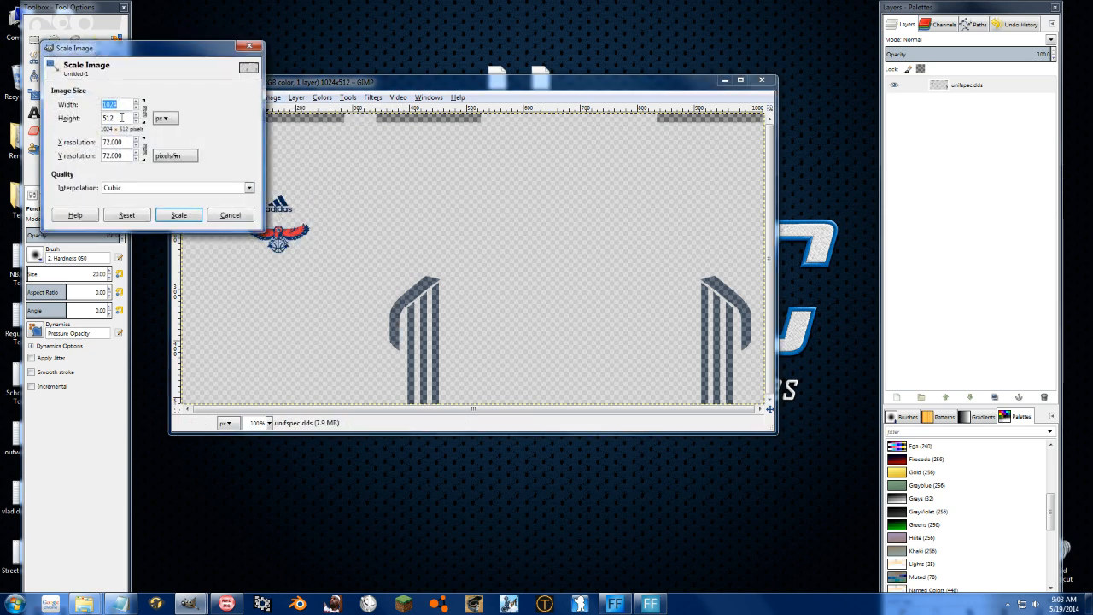
left_click(250, 186)
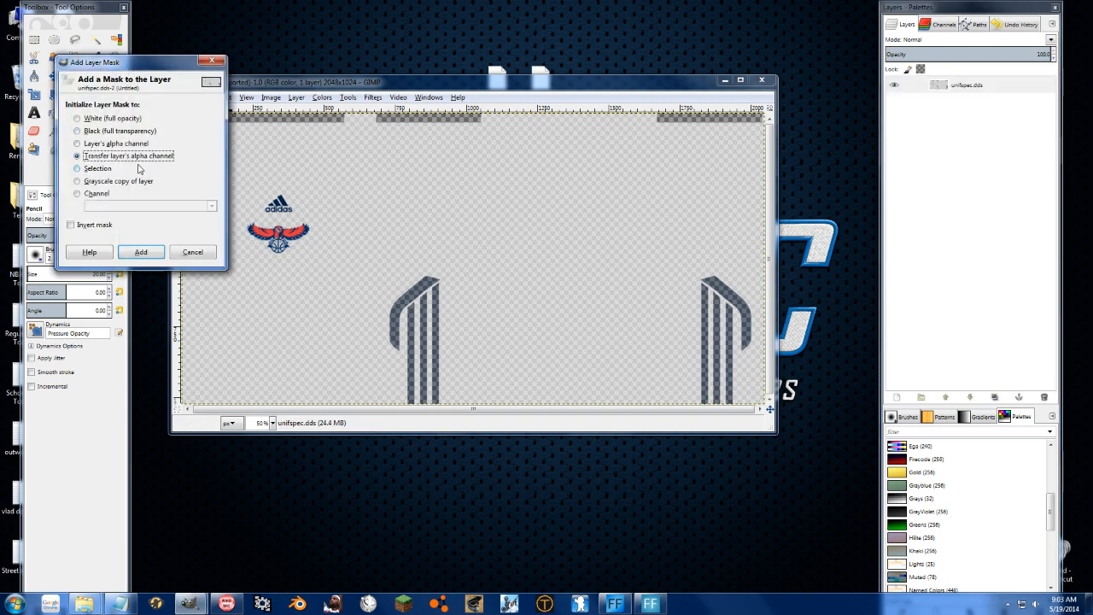
Add the alpha-based layer mask, draw the black signature with the mask off, then re-enable it.
left_click(140, 251)
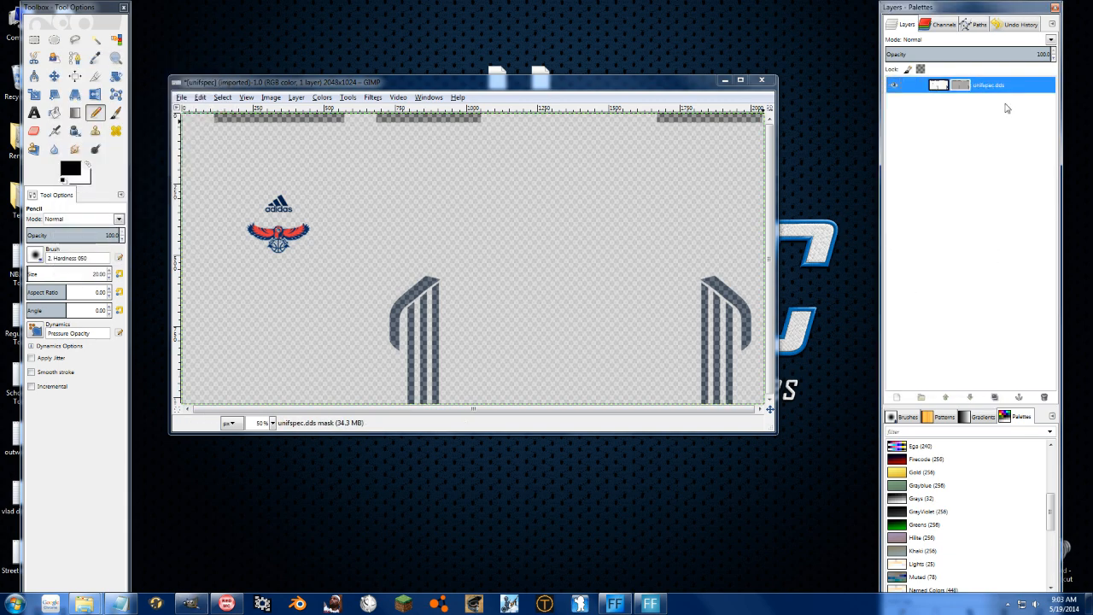
right_click(965, 86)
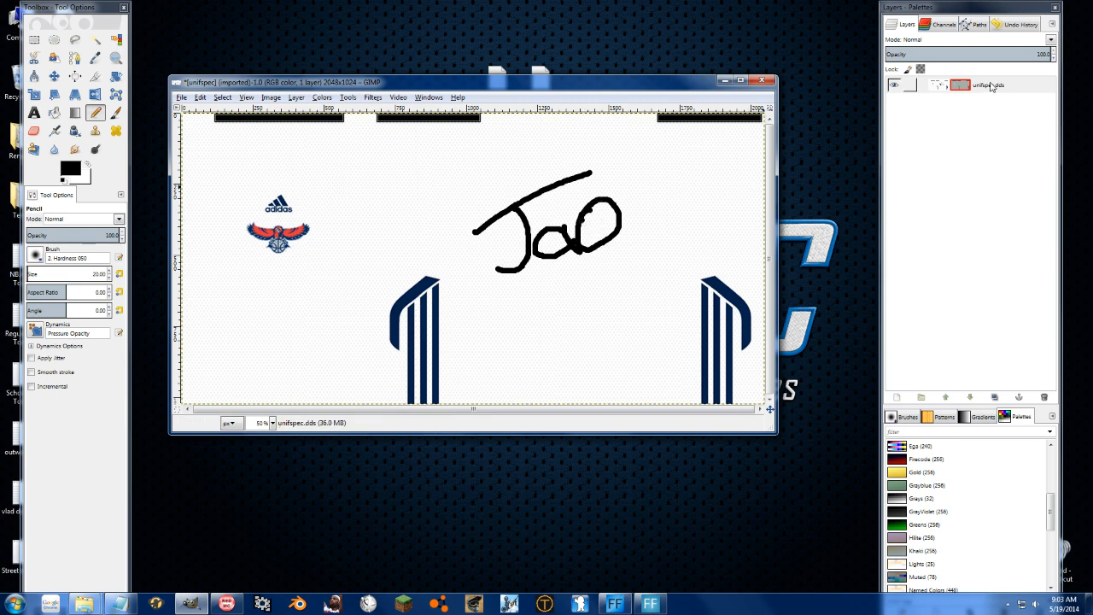
right_click(987, 85)
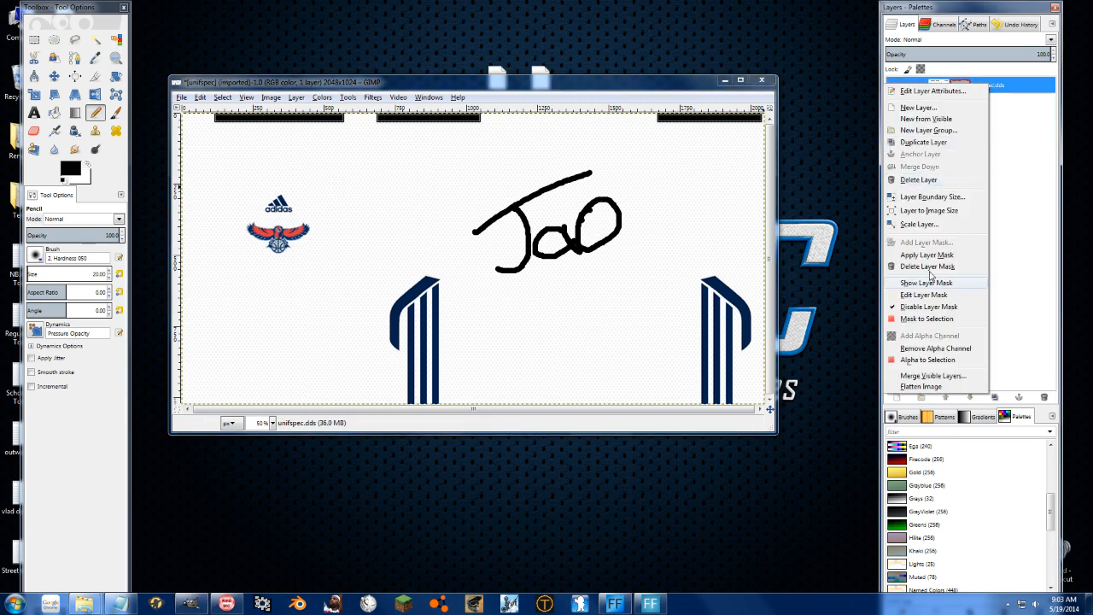
left_click(926, 284)
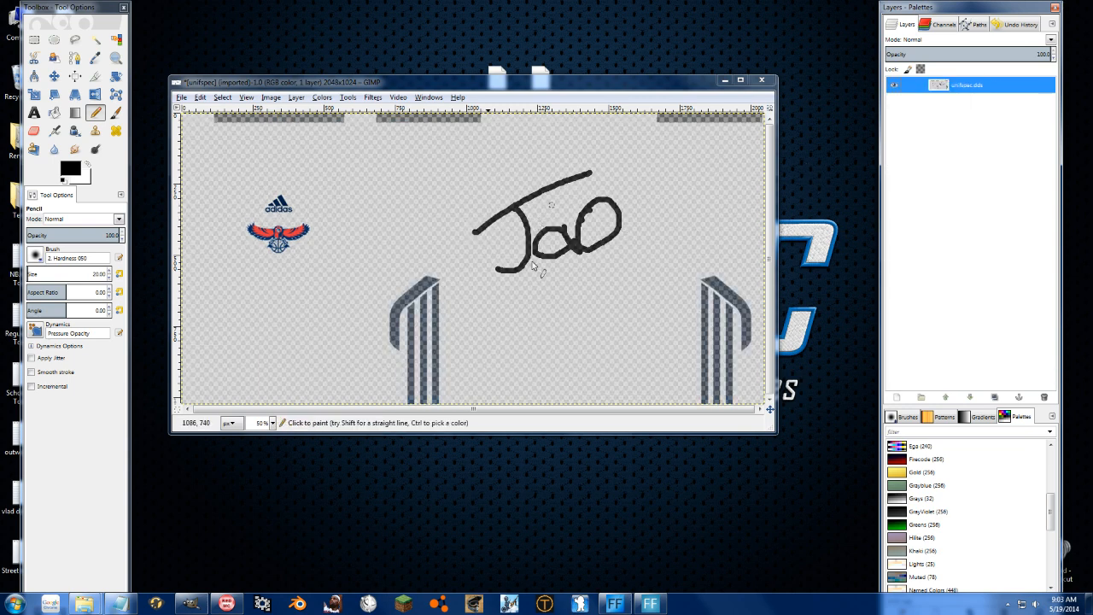
left_click(181, 96)
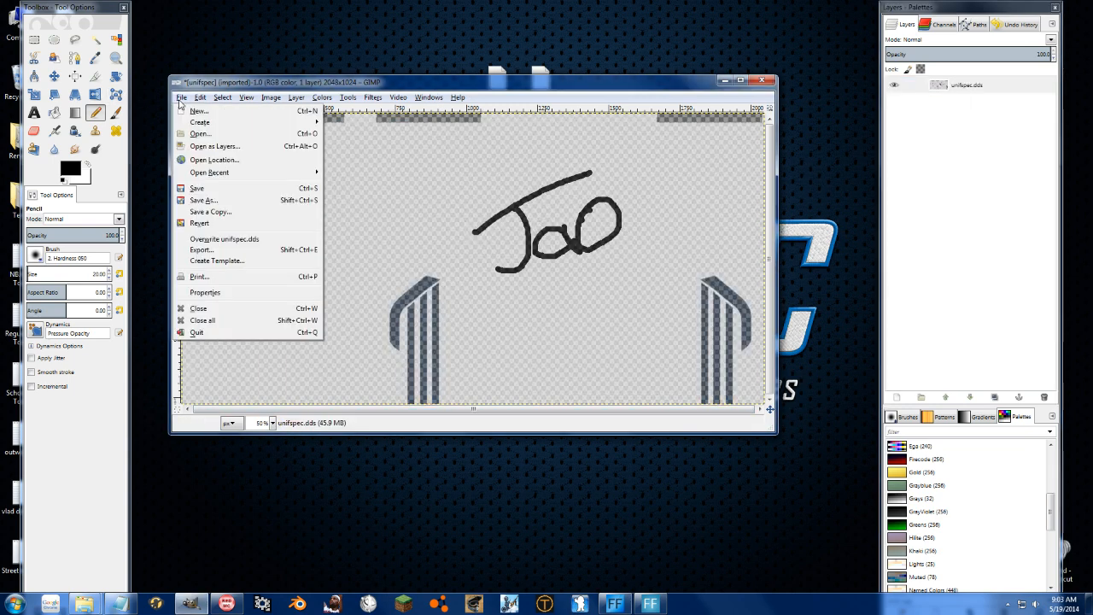
Export the signed texture over unifspec.dds on the Desktop with BC3/DXT5 compression.
left_click(201, 250)
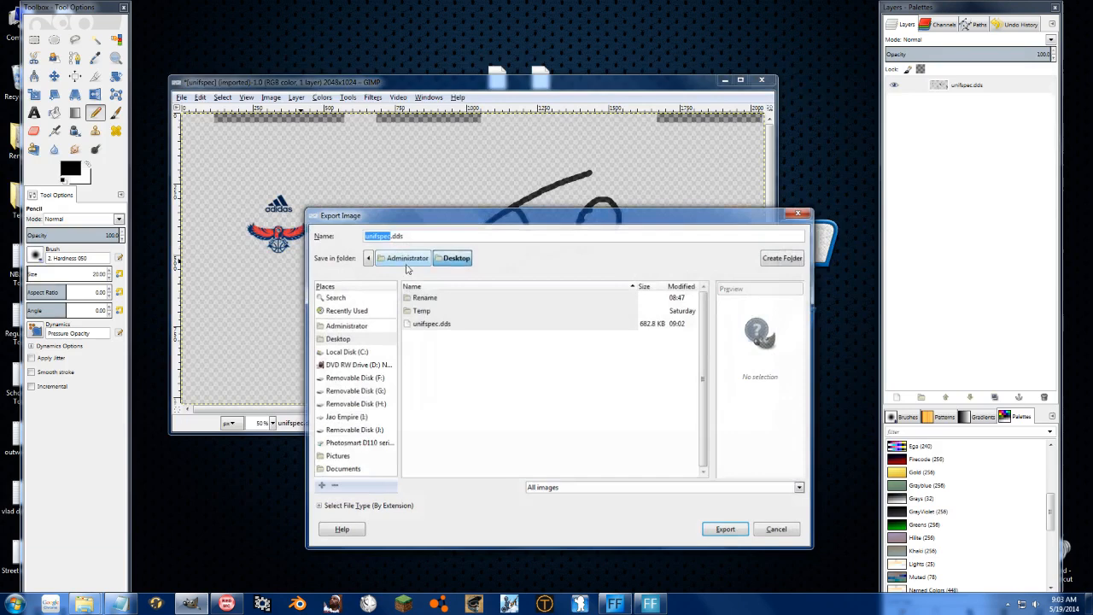
left_click(724, 530)
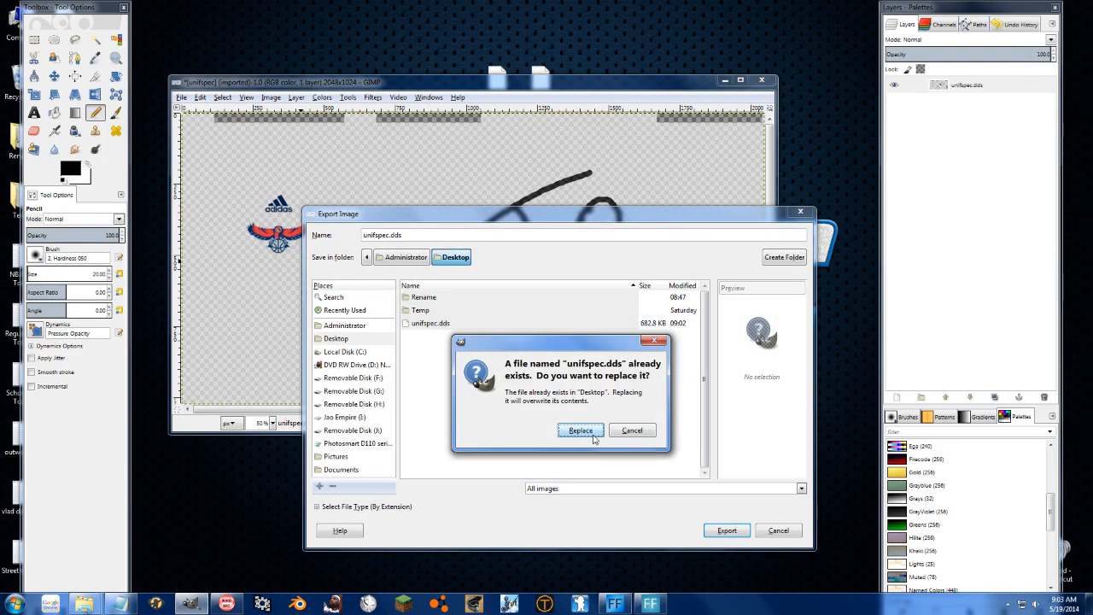
left_click(581, 431)
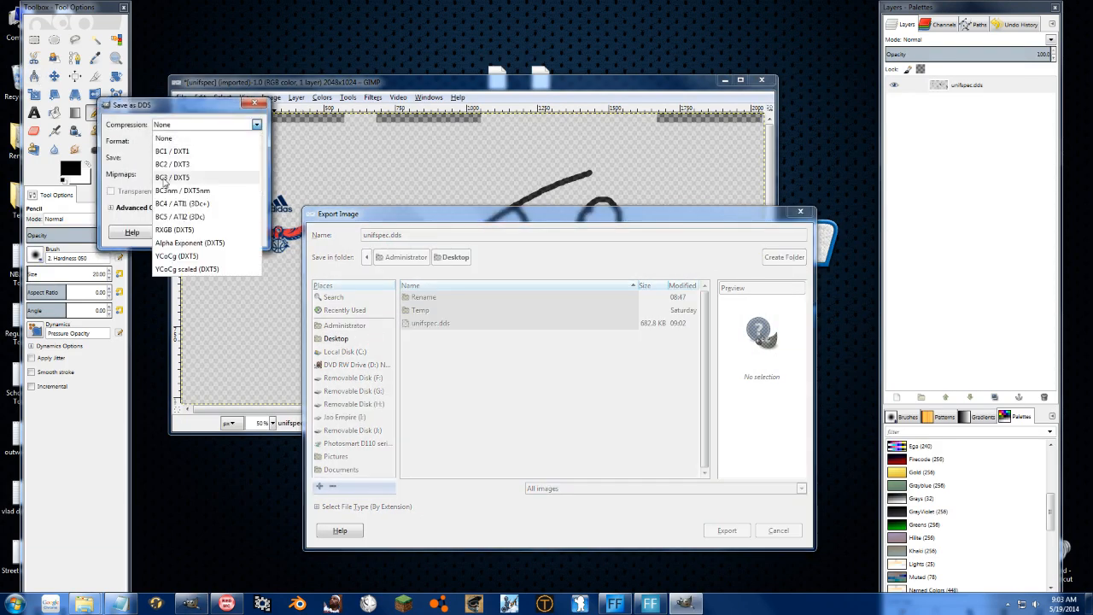
left_click(170, 176)
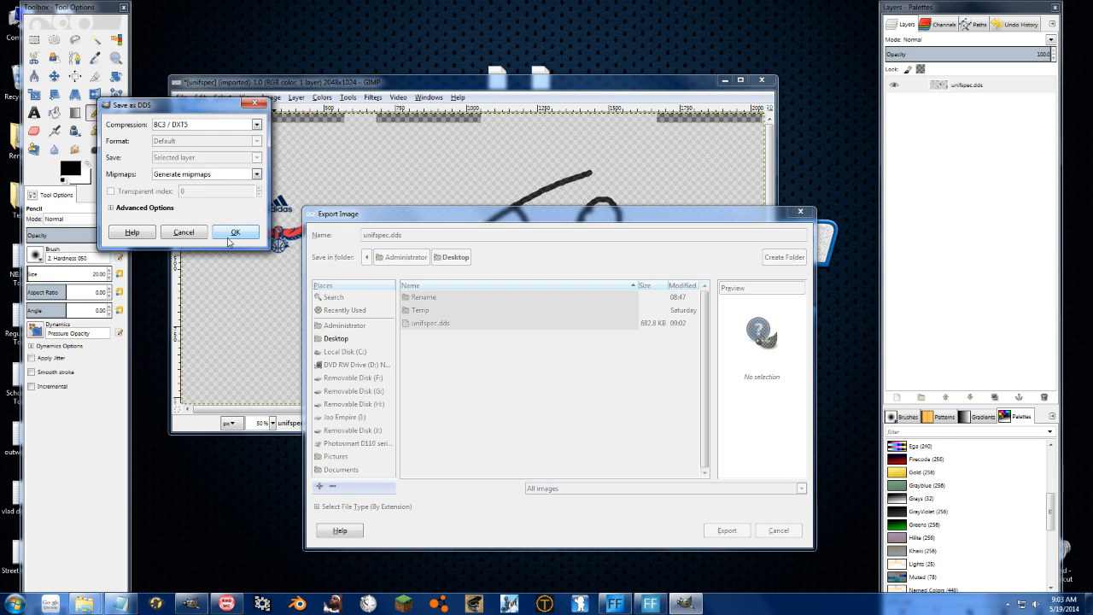
left_click(235, 233)
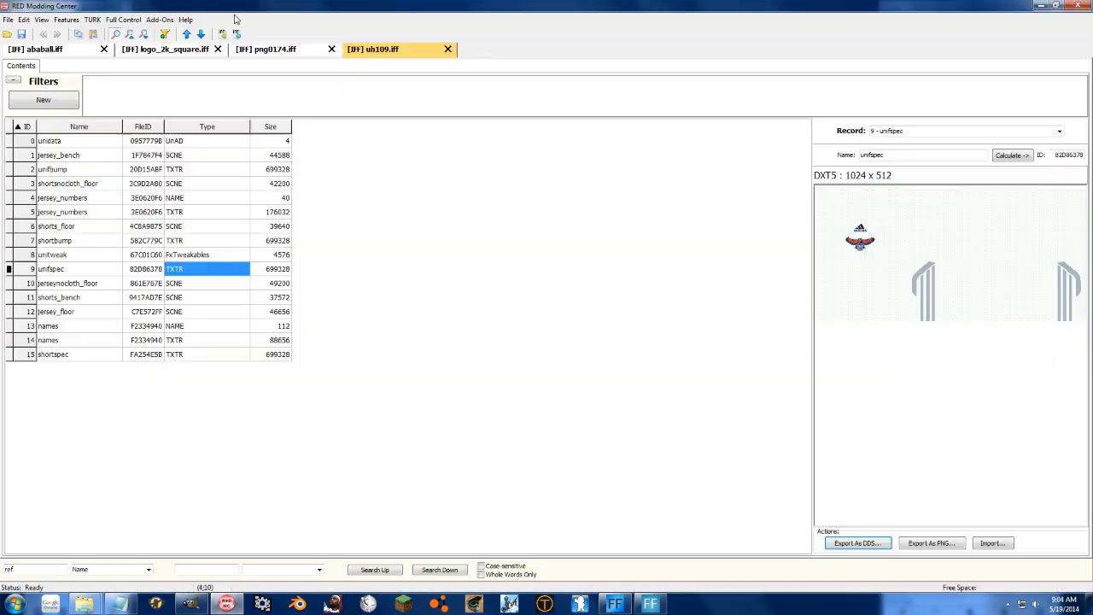
Import the edited unifspec.dds from the Desktop into uh109's unifspec record.
left_click(992, 543)
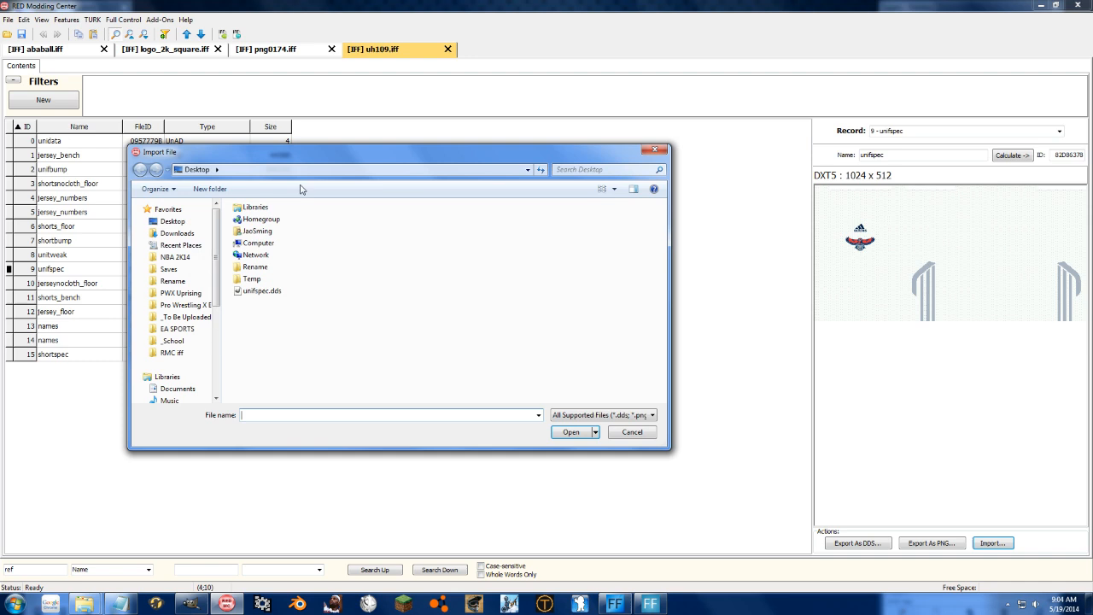
left_click(570, 432)
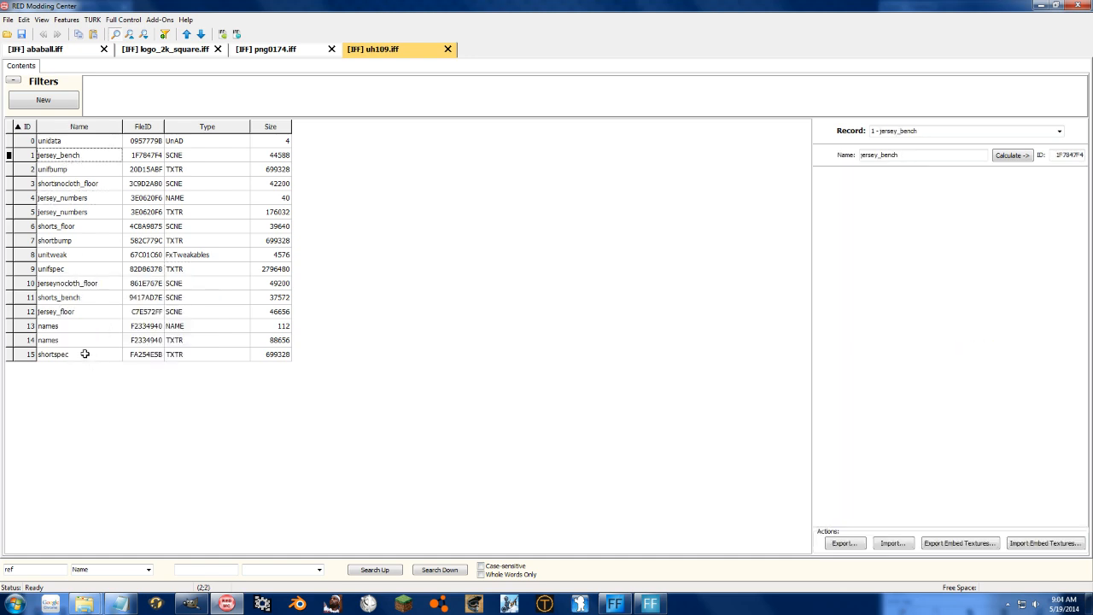
Export uh109's records to the Desktop, then send the desktop files to the Recycle Bin.
left_click(53, 353)
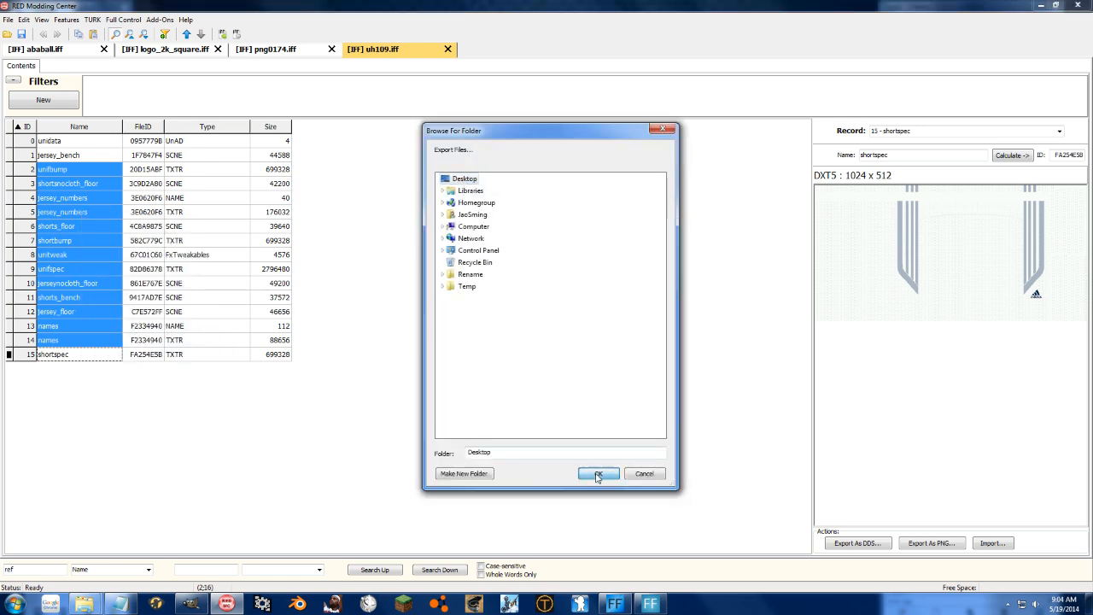
left_click(598, 473)
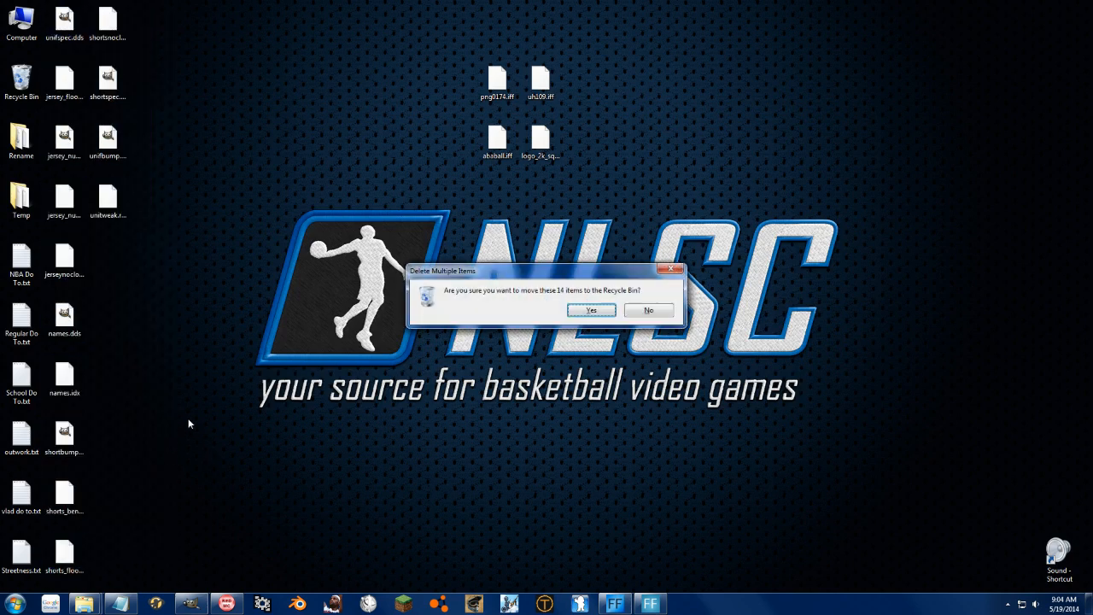
left_click(591, 309)
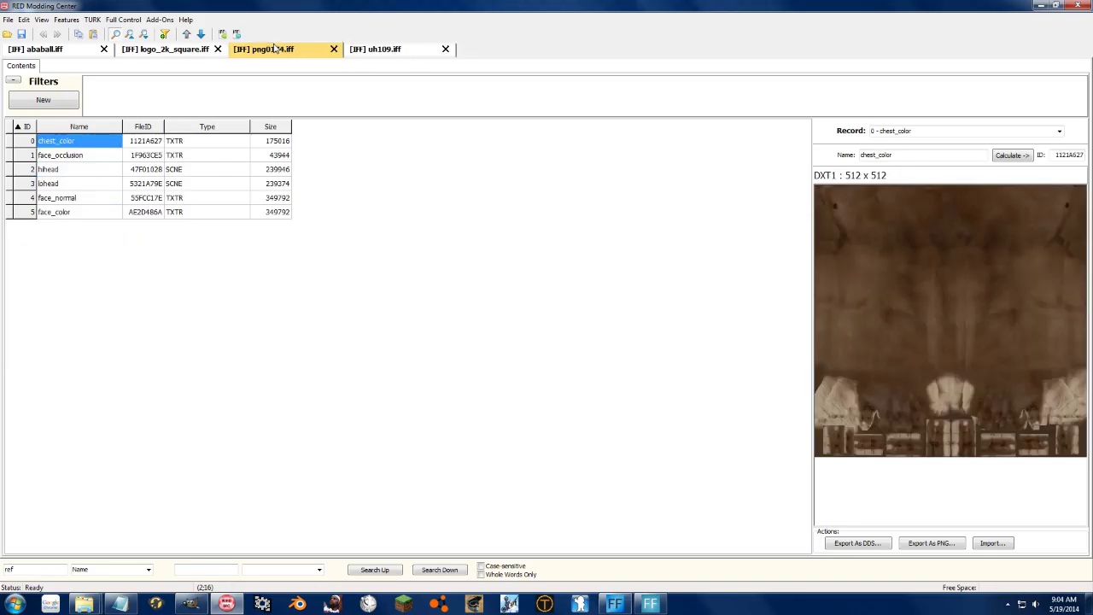
Browse png0174's face_occlusion, face_normal and face_color textures, then switch to logo_2k_square.iff.
left_click(60, 154)
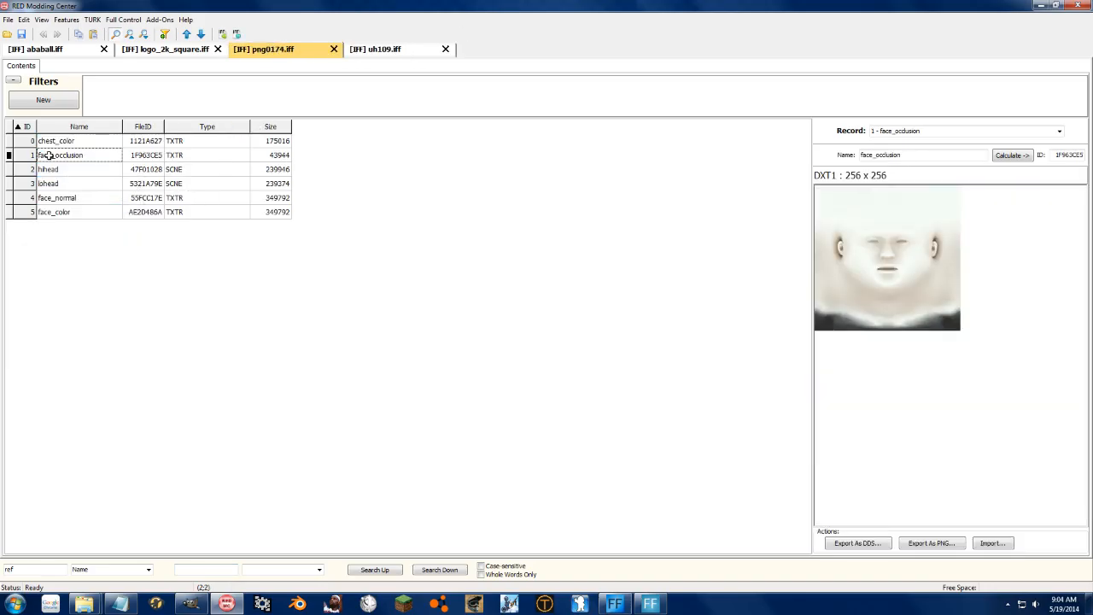
left_click(58, 198)
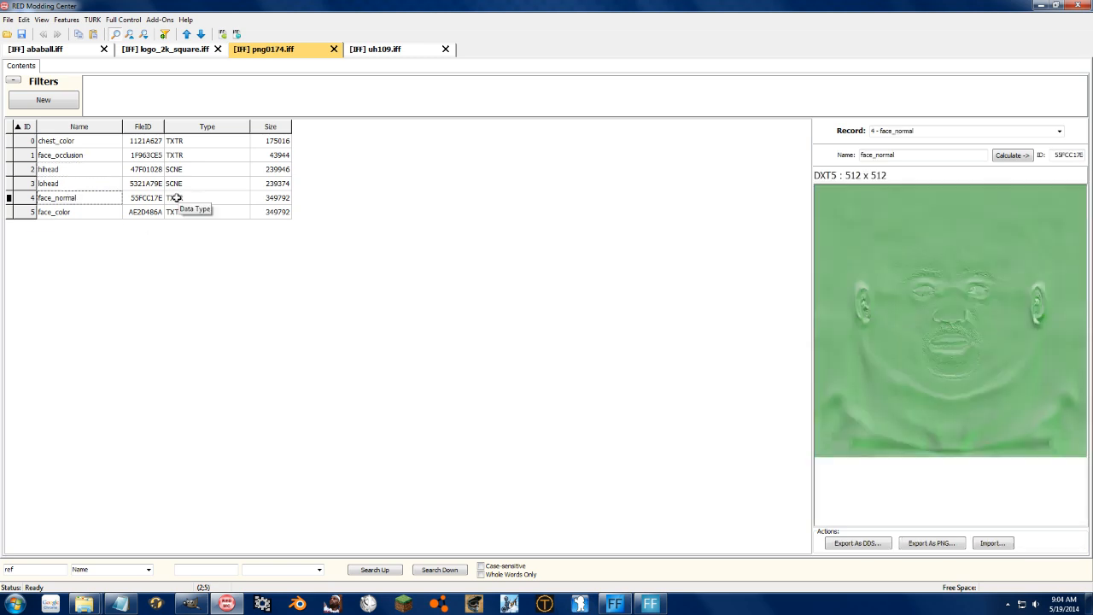
left_click(55, 212)
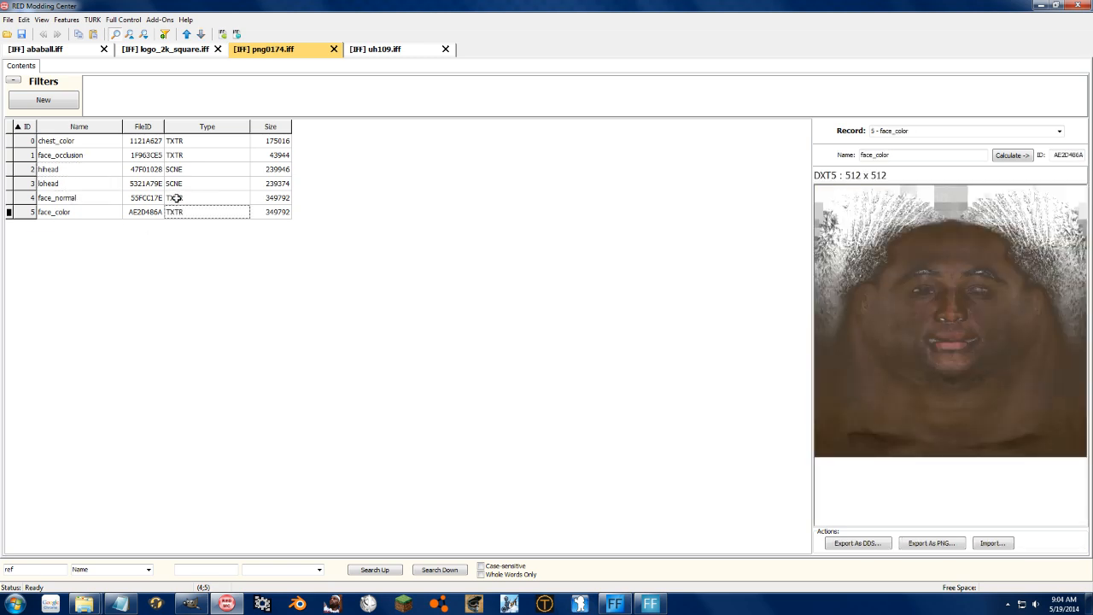
left_click(57, 198)
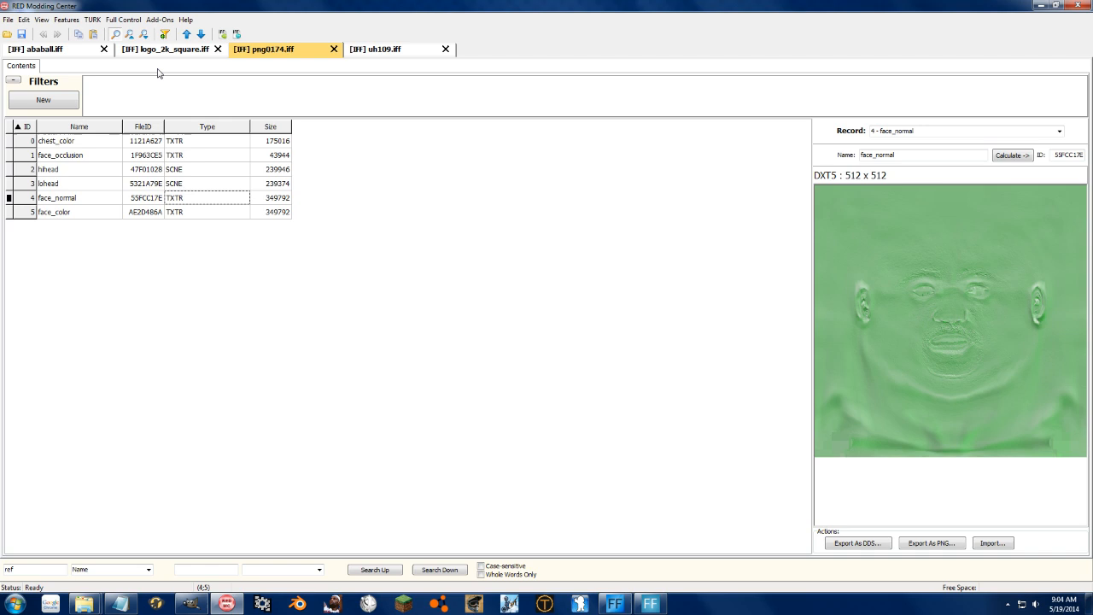
left_click(162, 47)
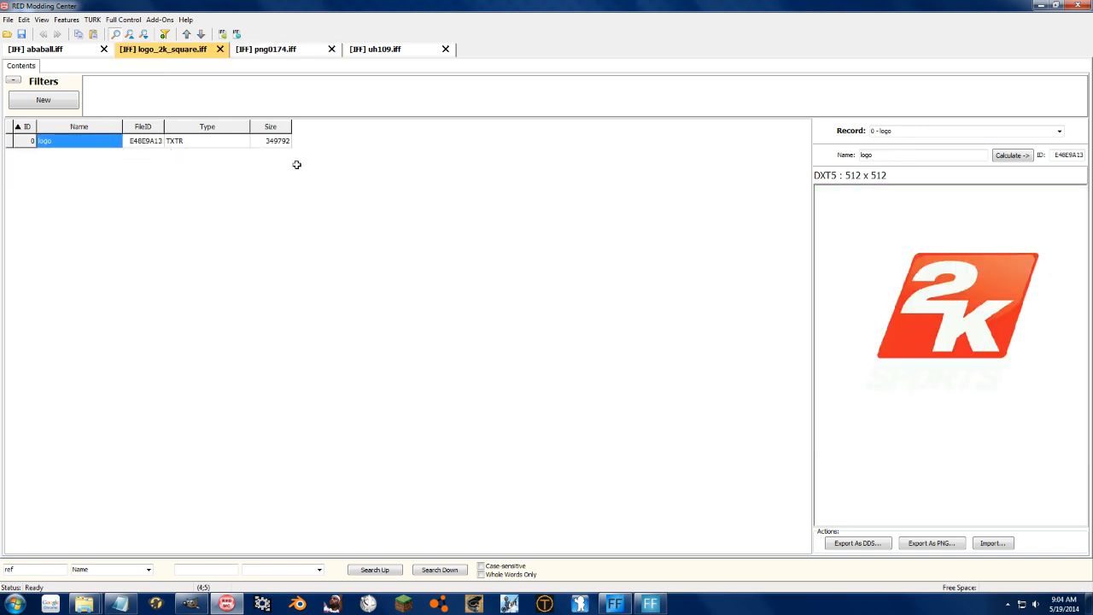
Export the logo record as a DDS file to the Desktop.
right_click(79, 140)
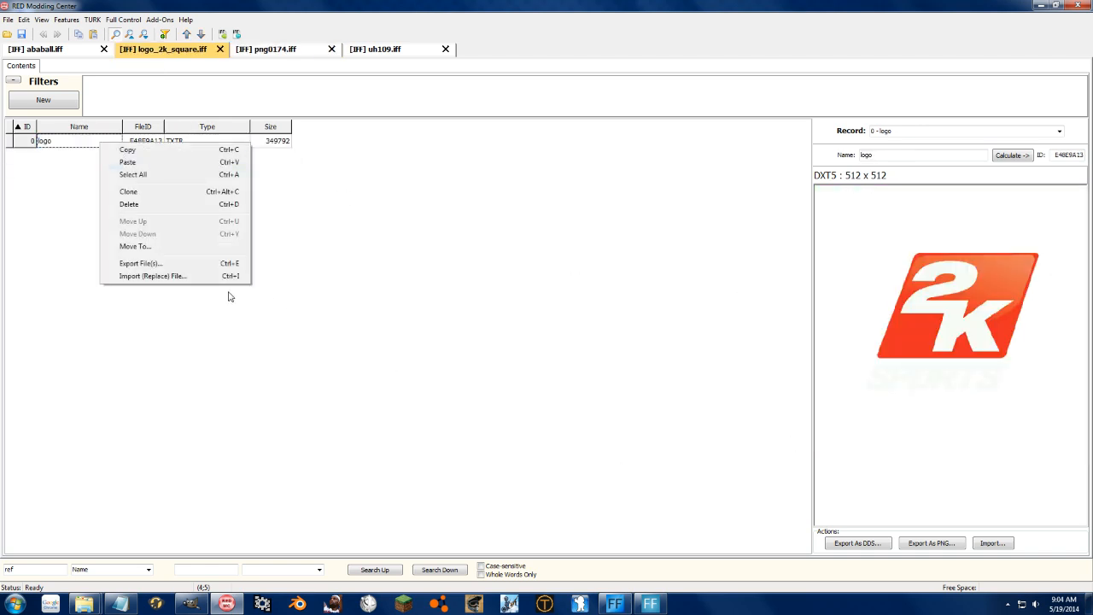
left_click(140, 263)
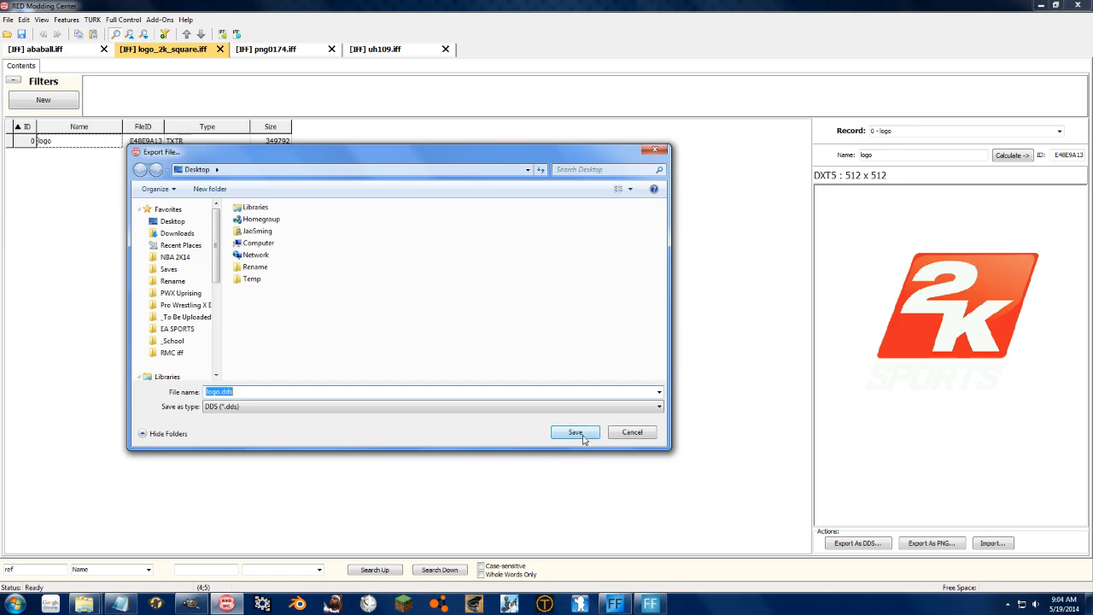
left_click(574, 431)
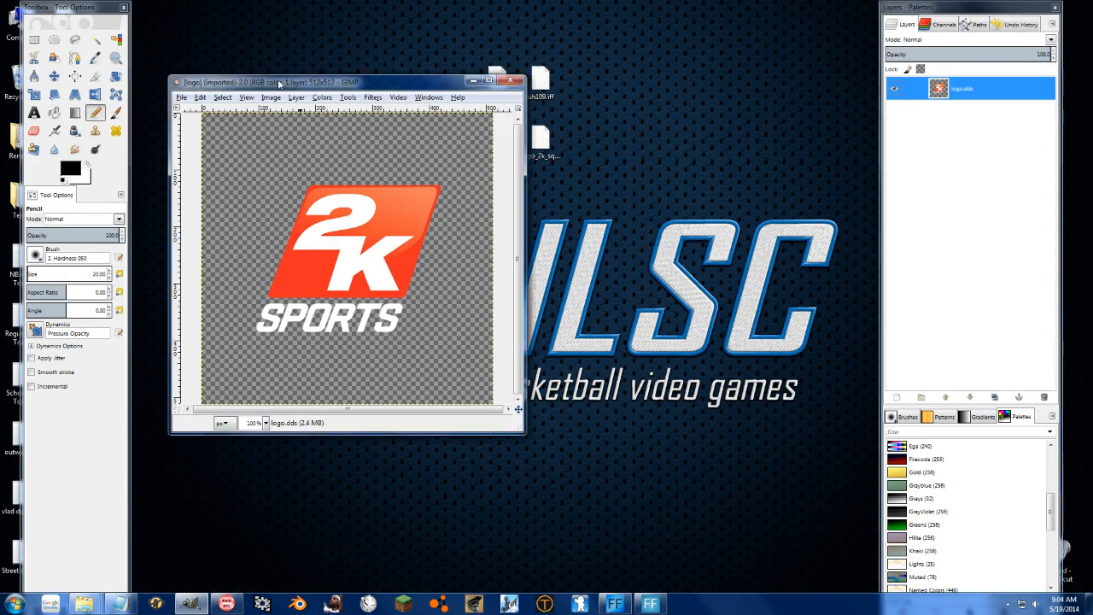
Scale the 2K logo to 64 × 64 pixels with interpolation None.
left_click(356, 82)
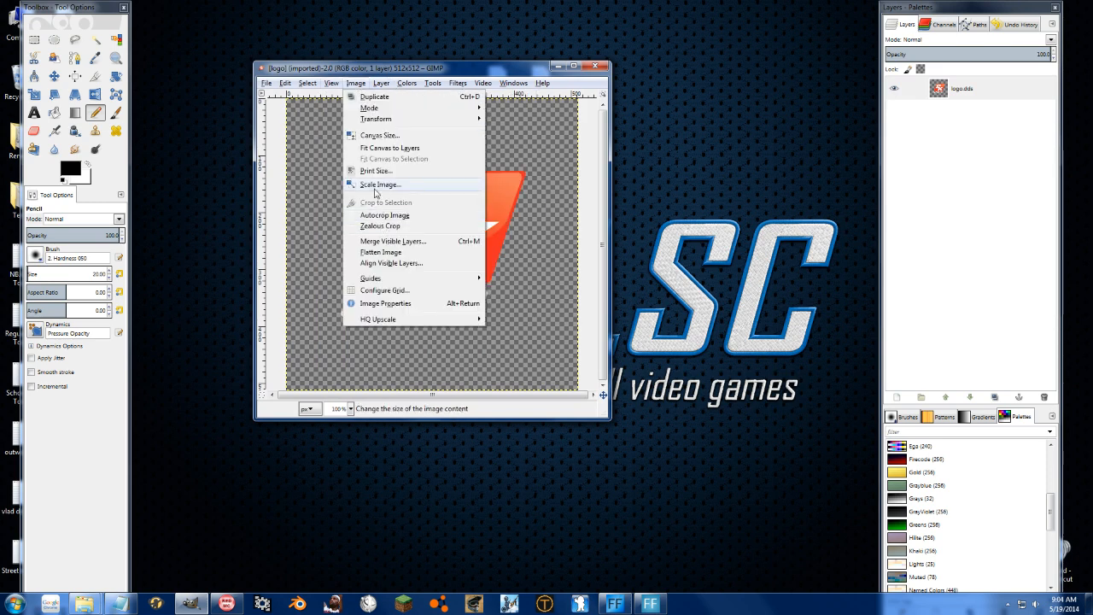
left_click(380, 184)
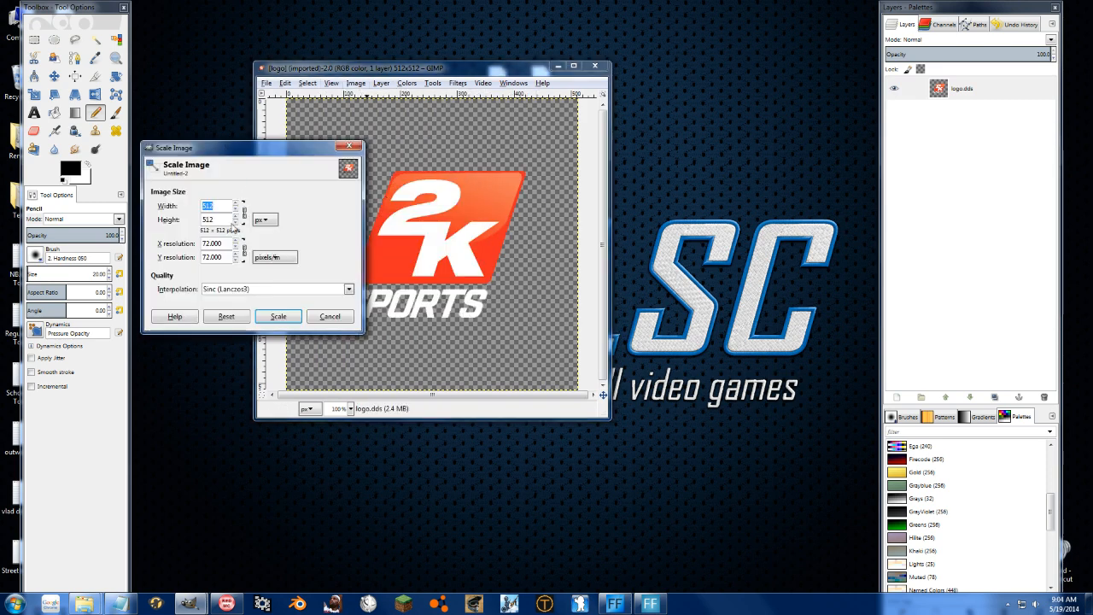
type("64")
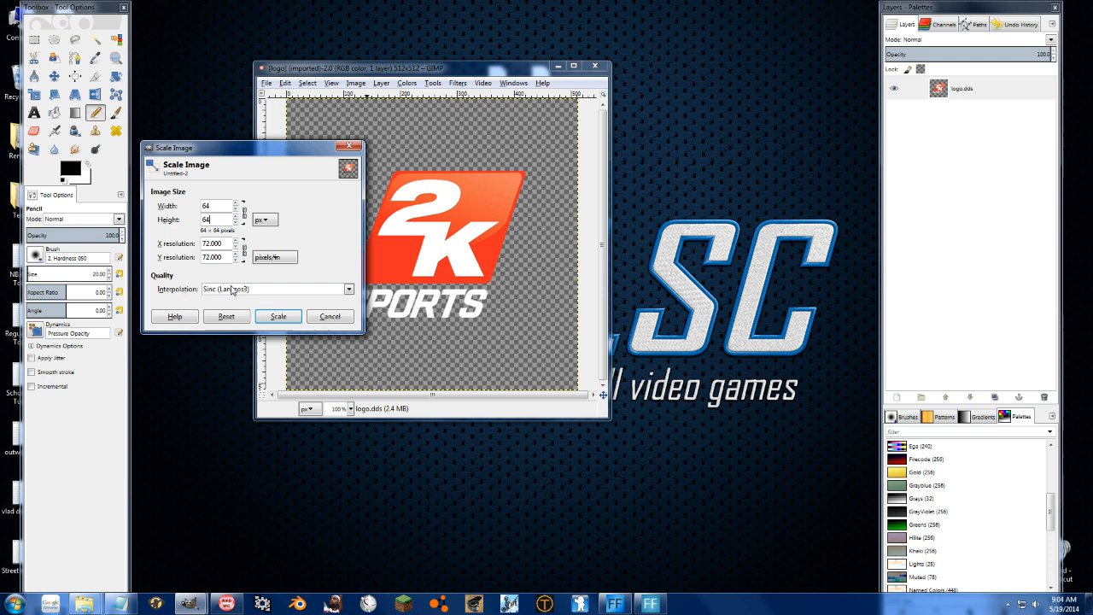
left_click(276, 316)
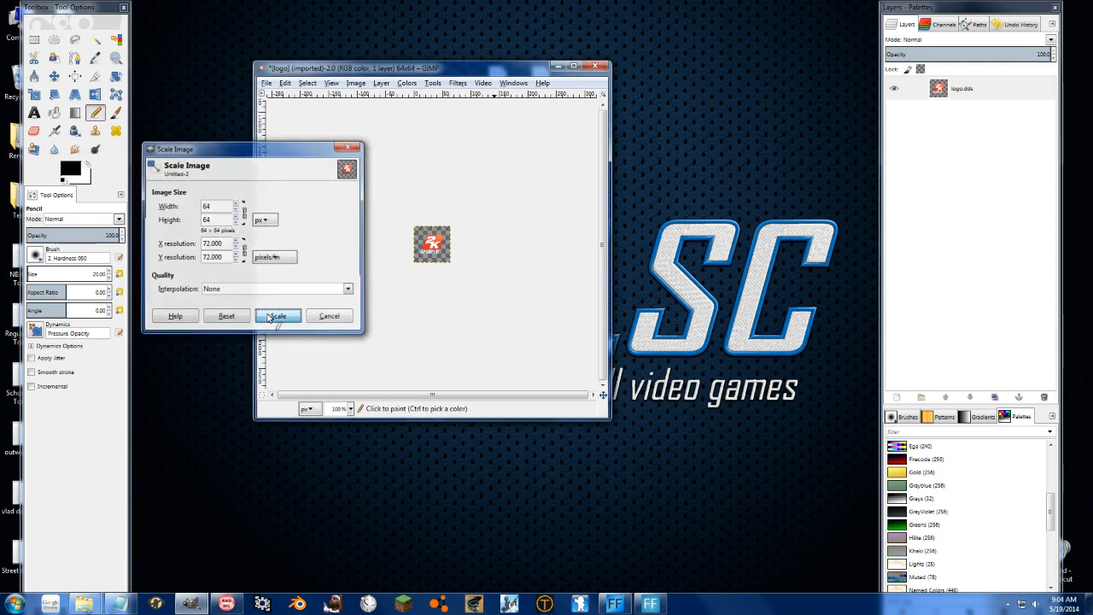
left_click(277, 316)
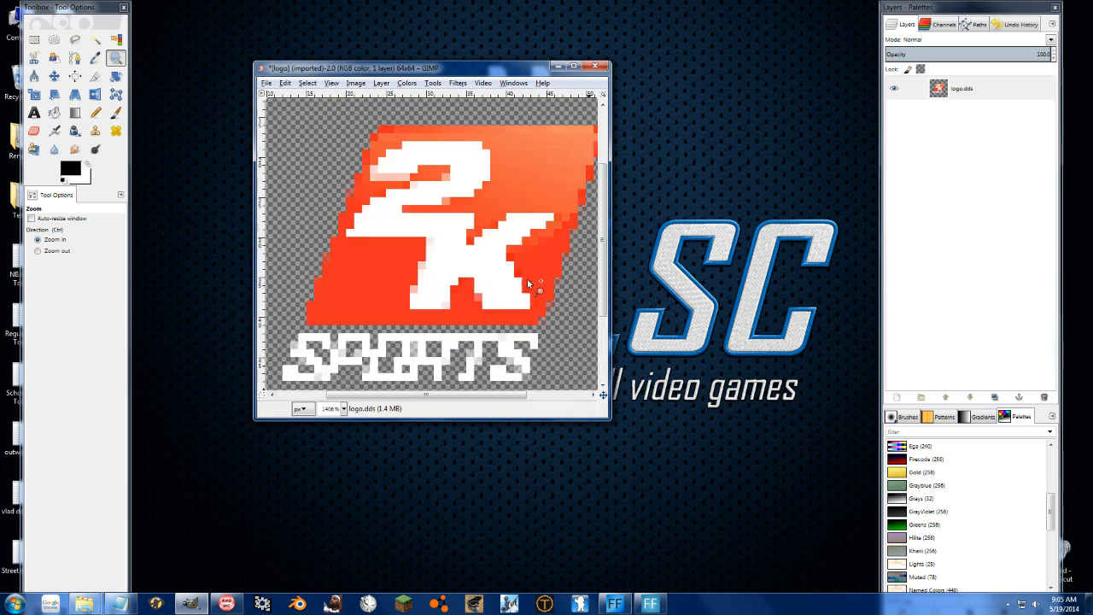
Export the small logo as logo.dds on the Desktop.
left_click(267, 82)
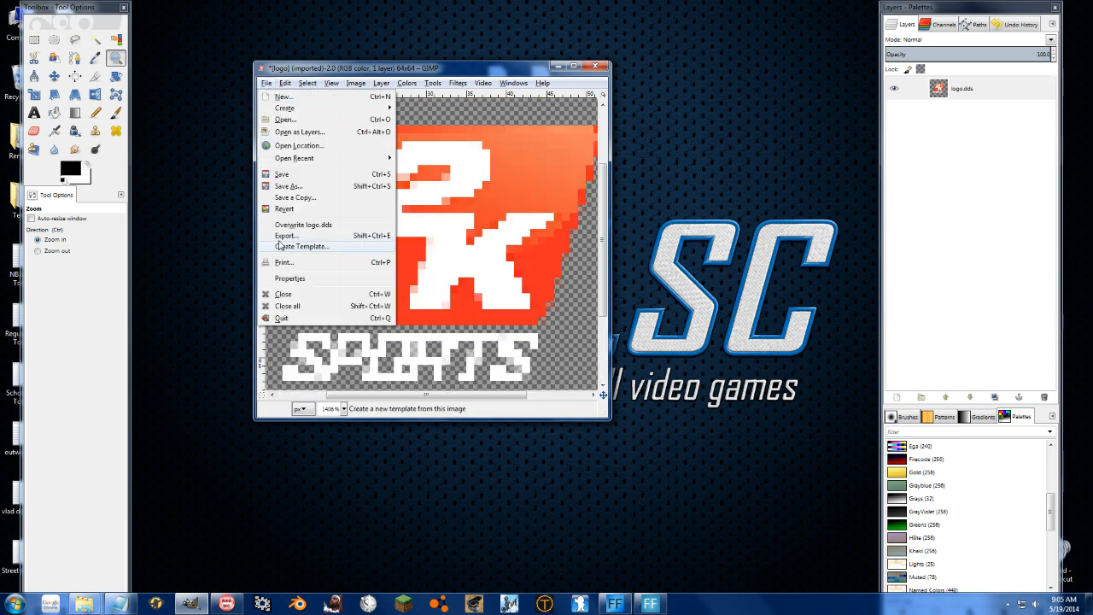
left_click(287, 236)
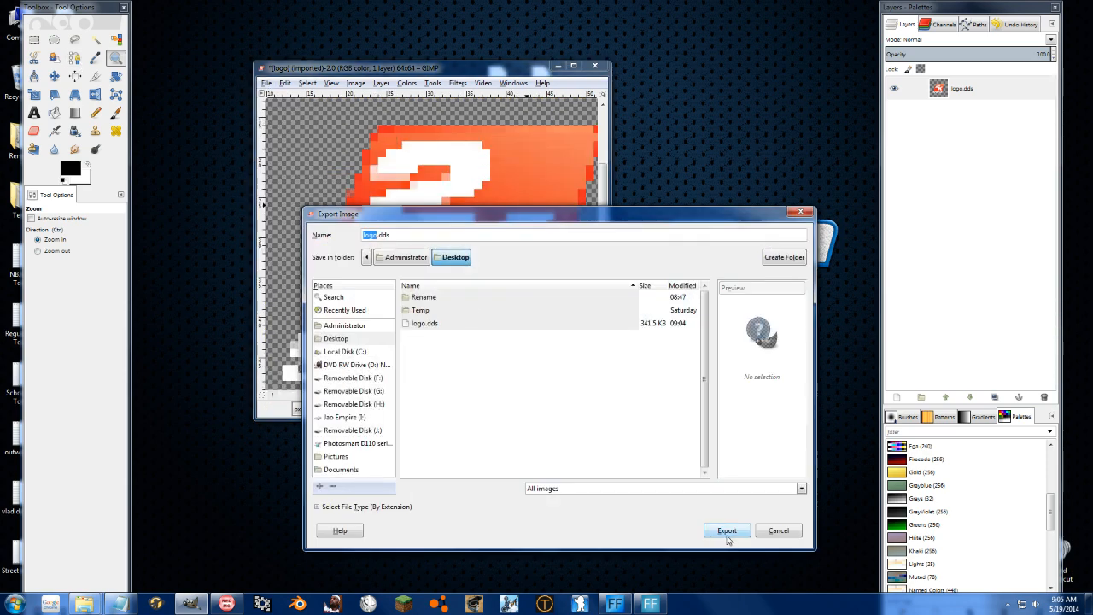
left_click(728, 529)
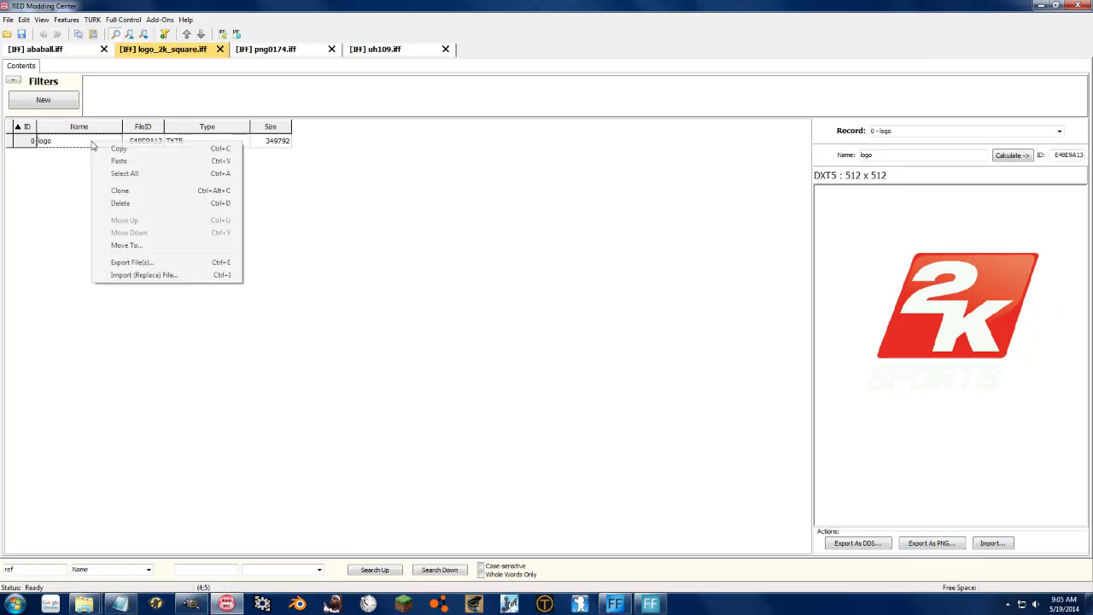
Replace the logo record with the resized 64 × 64 DXT5 logo.dds from the Desktop.
left_click(143, 274)
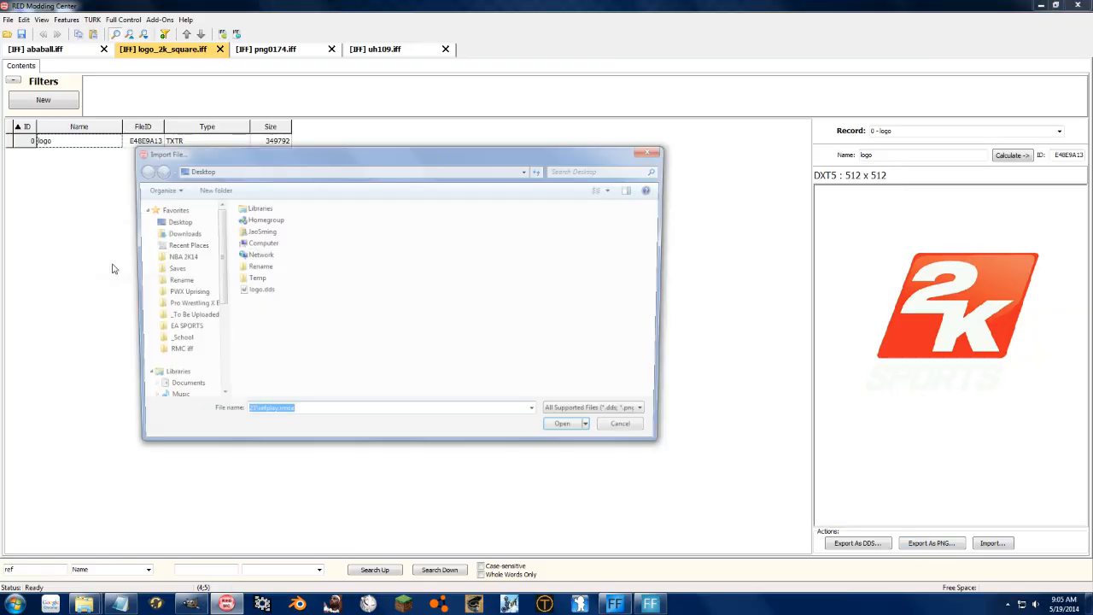
left_click(560, 424)
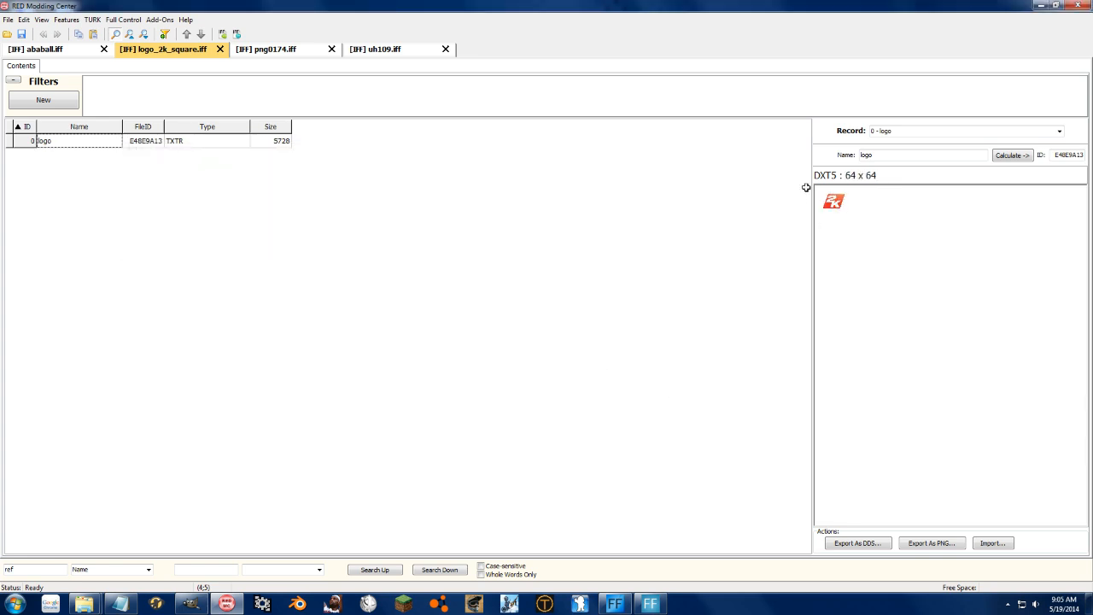
mouse_move(858, 278)
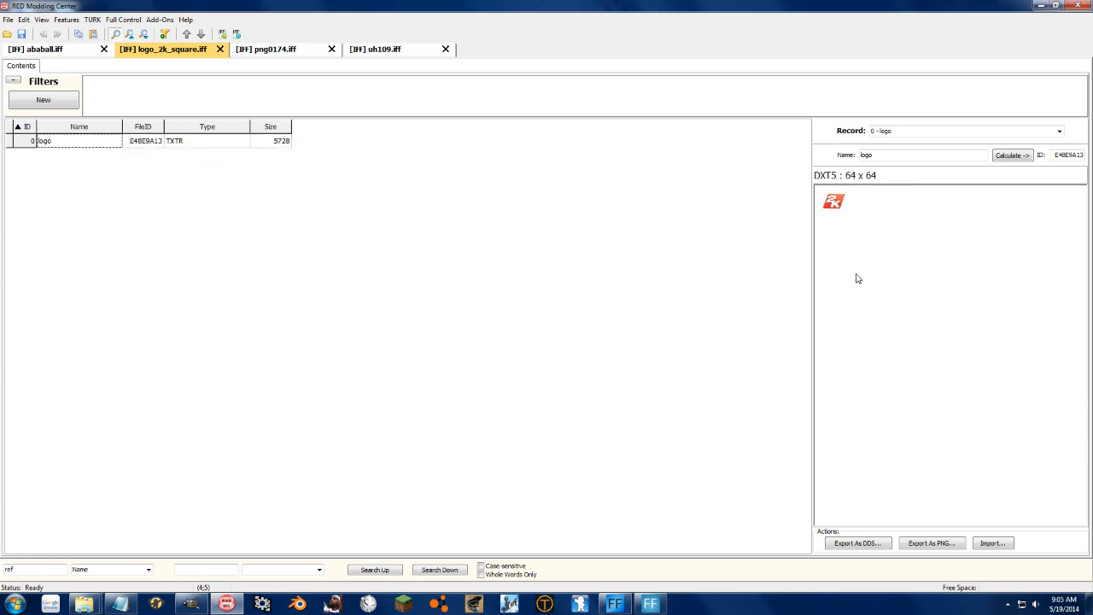
mouse_move(844, 282)
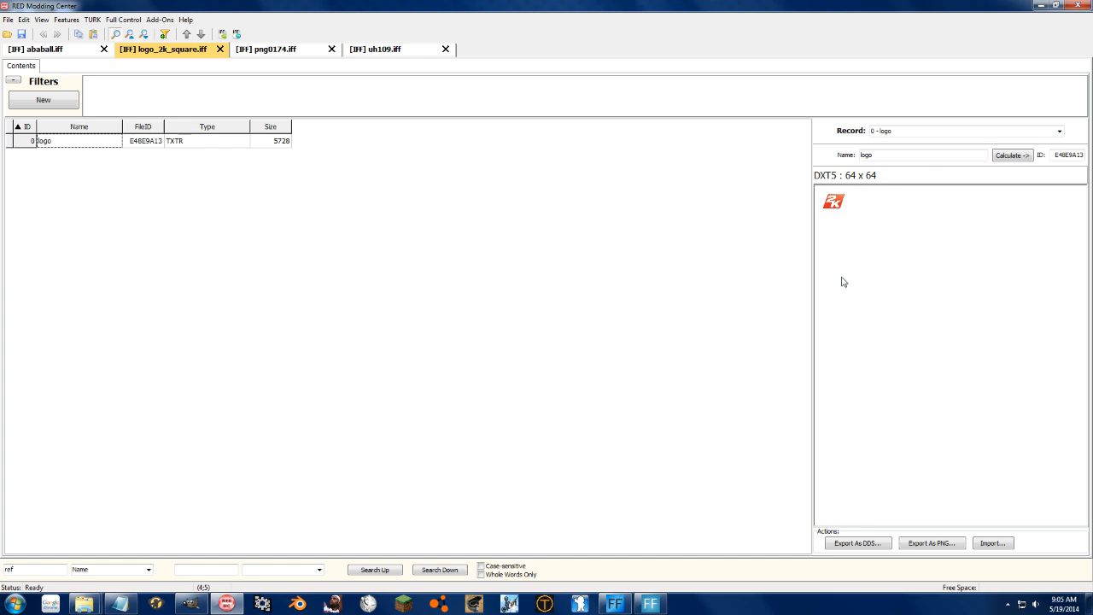
mouse_move(69, 58)
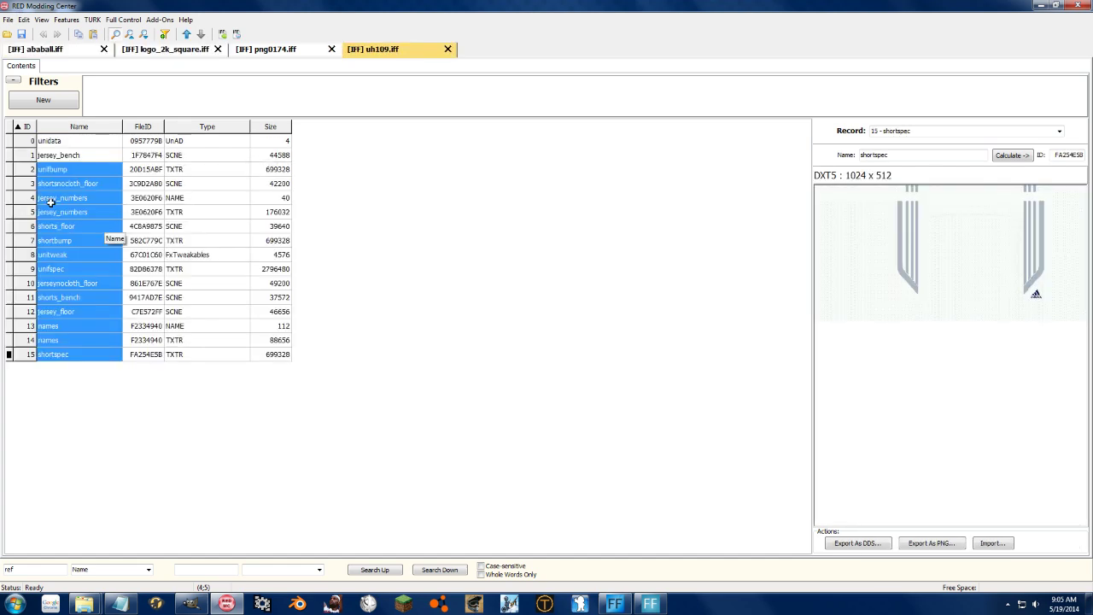
Preview the signed uniform texture in uh109.iff, then switch to the ababall.iff tab.
left_click(49, 268)
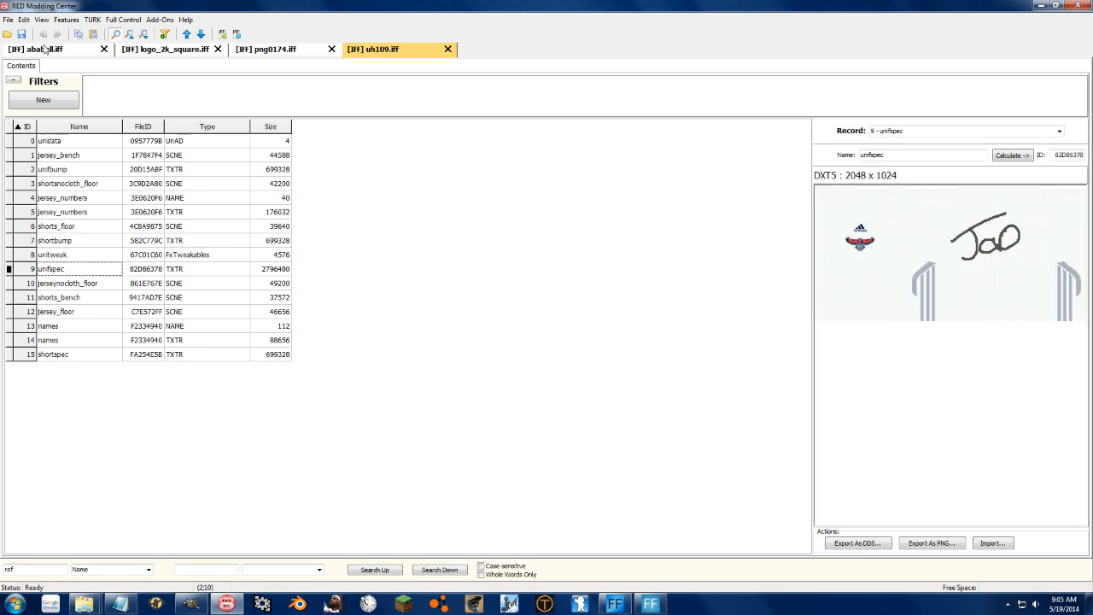
left_click(48, 48)
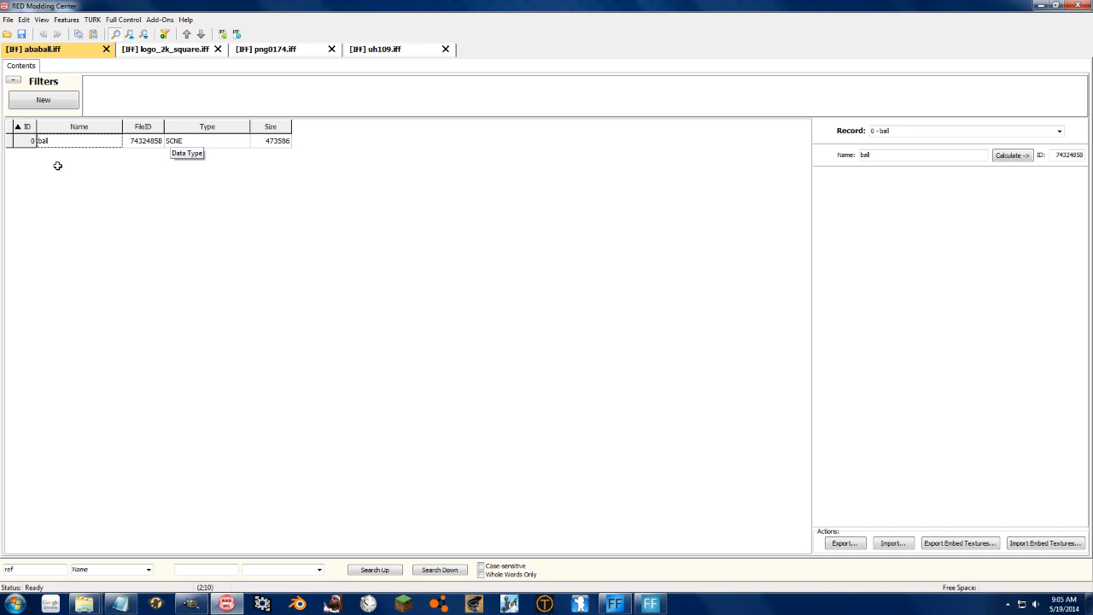
mouse_move(960, 543)
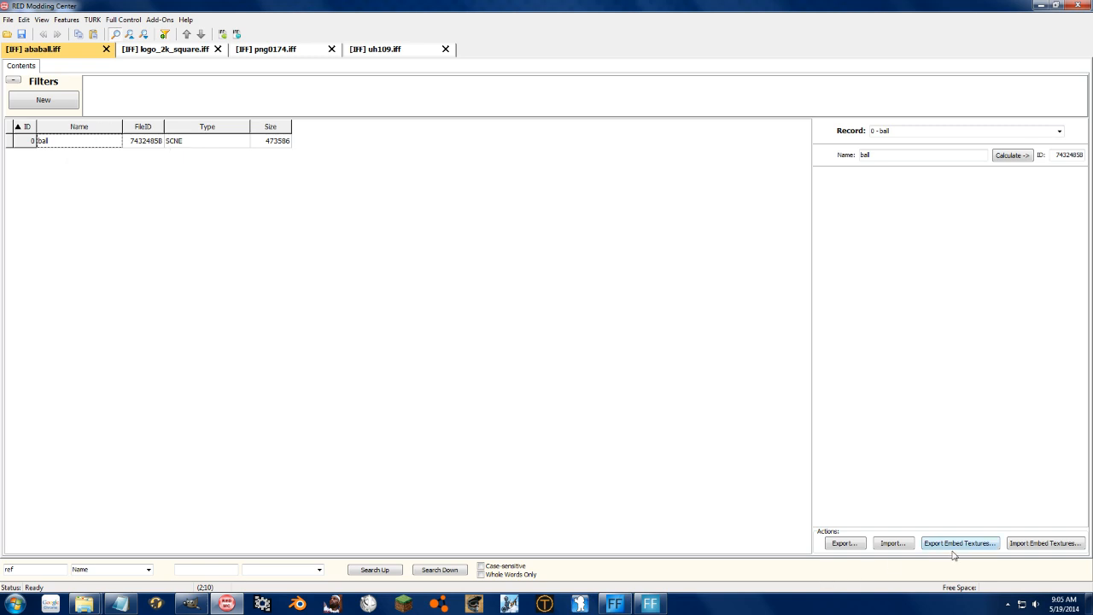
Export the ball's embedded textures as DDS files and edit 0.dds in GIMP.
left_click(960, 543)
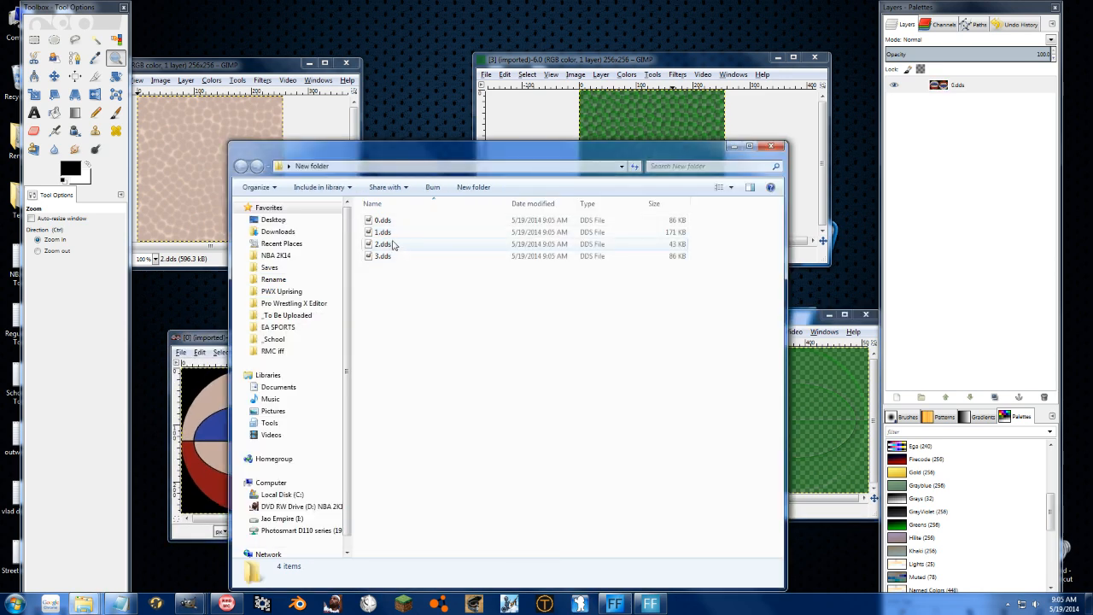
mouse_move(382, 232)
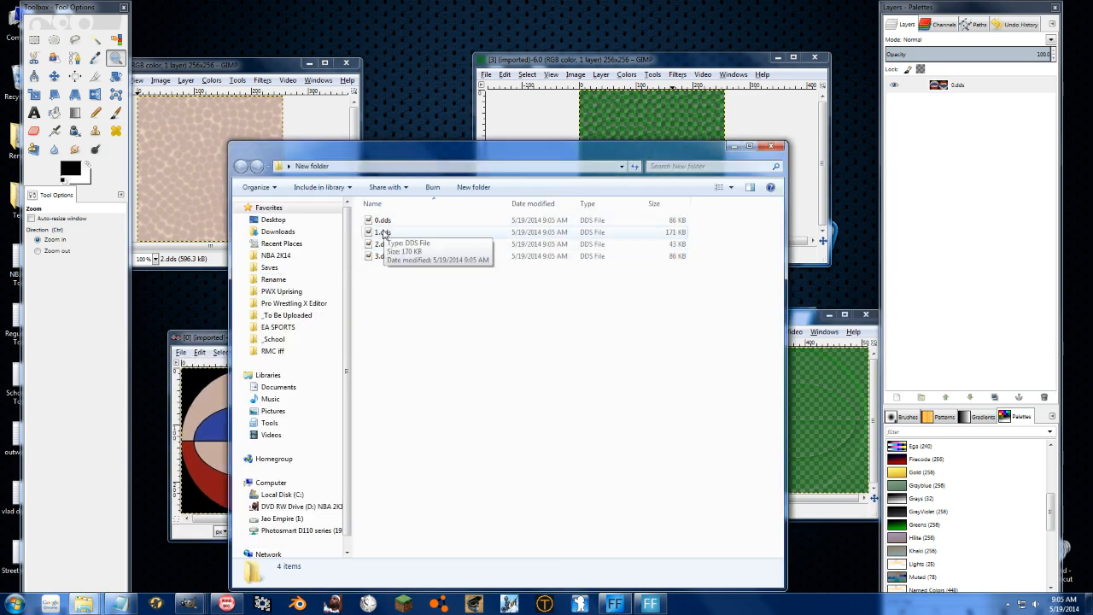
left_click(383, 233)
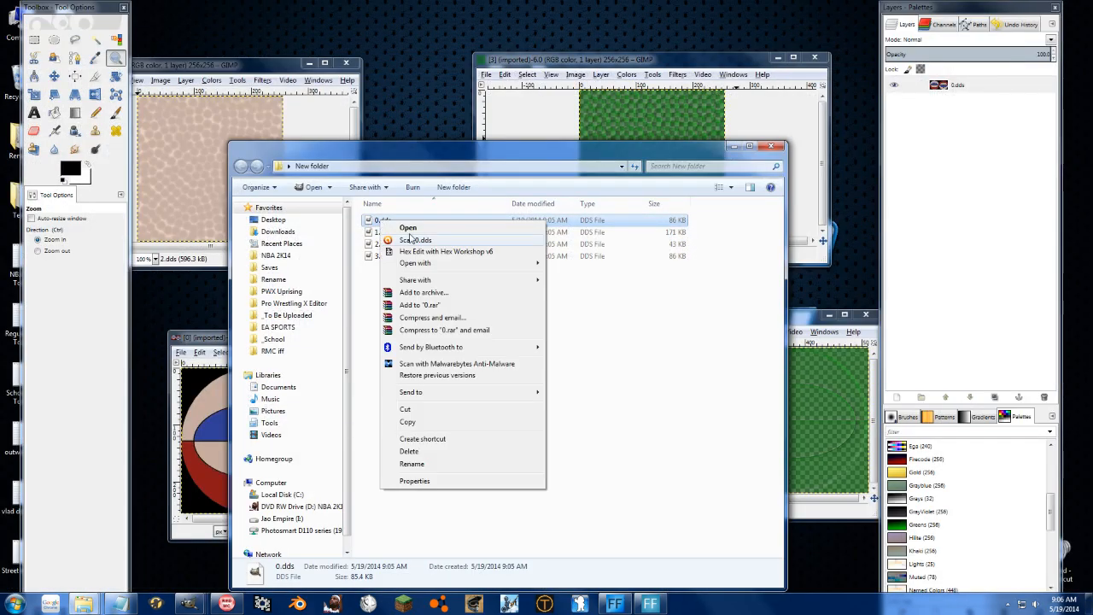
left_click(445, 251)
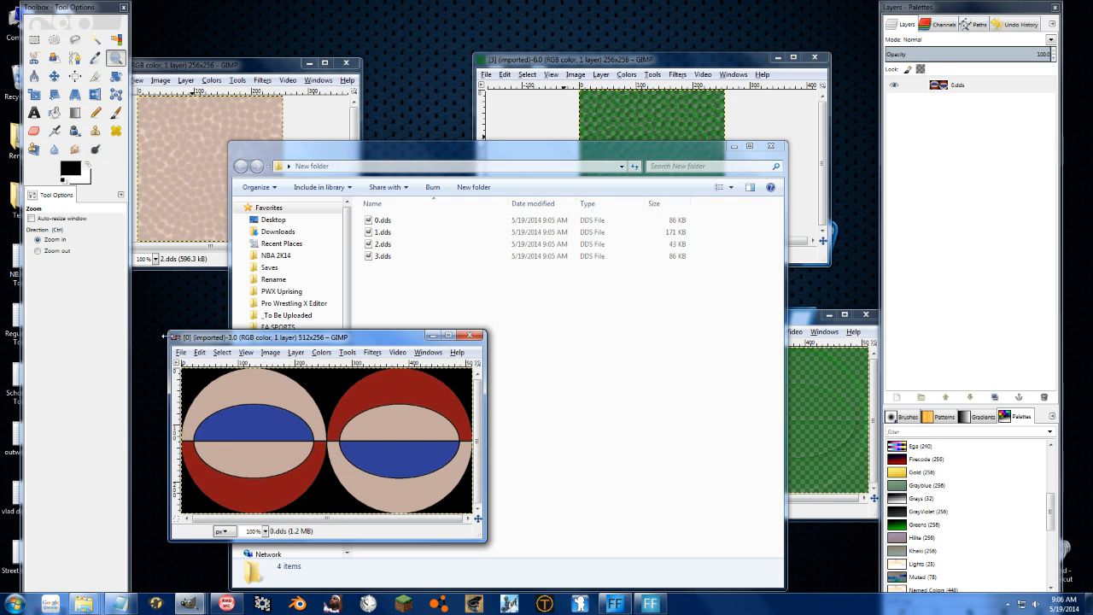
Scale the basketball texture to 4096 × 2048 using Sinc (Lanczos3) interpolation.
left_click(269, 352)
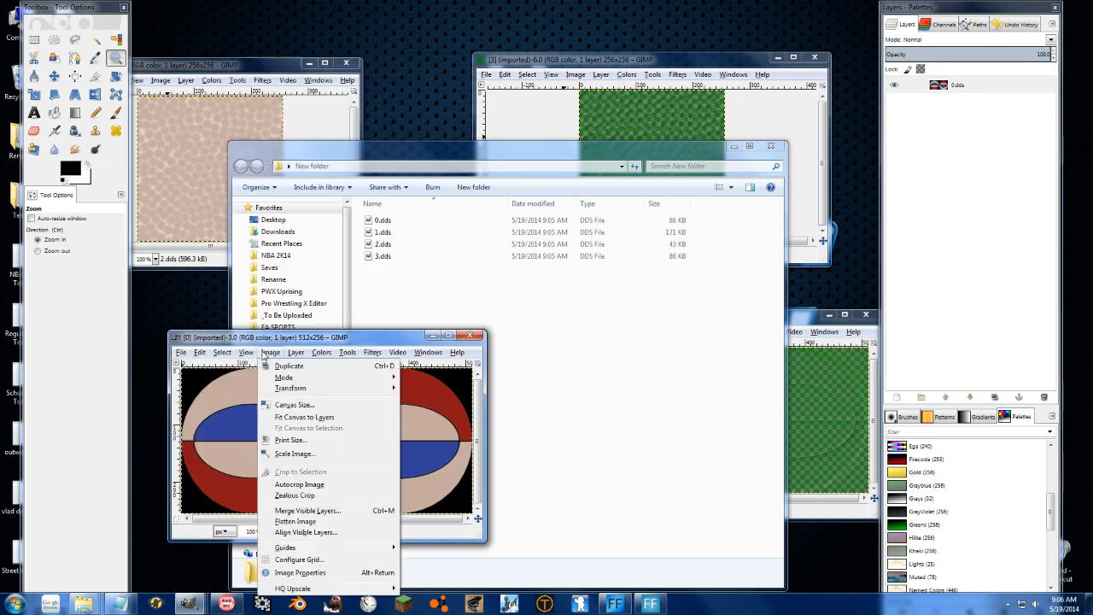
left_click(294, 452)
type("4048")
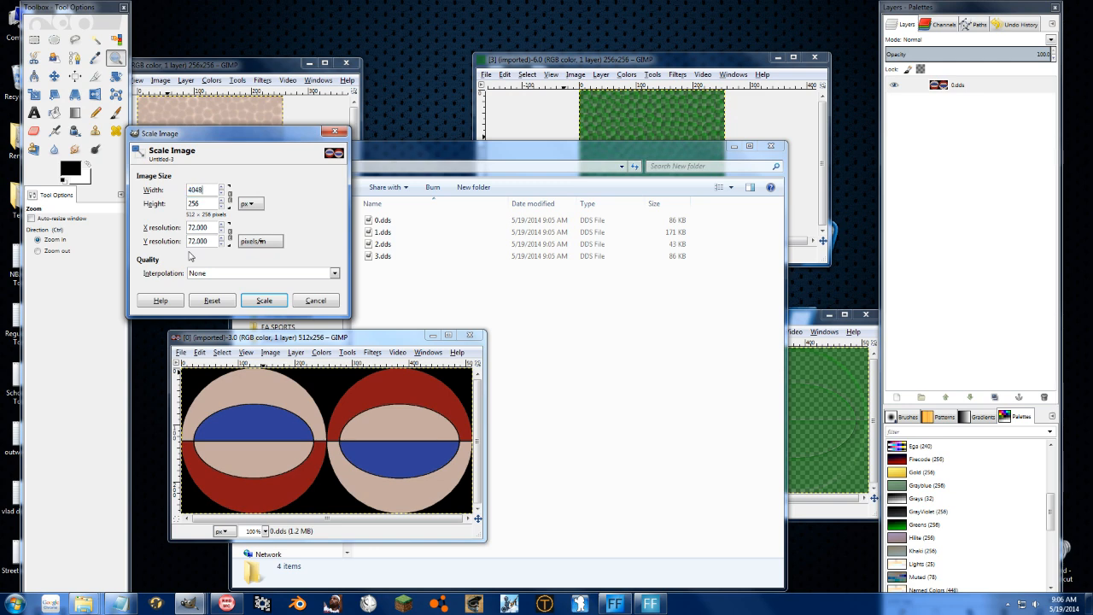
left_click(335, 273)
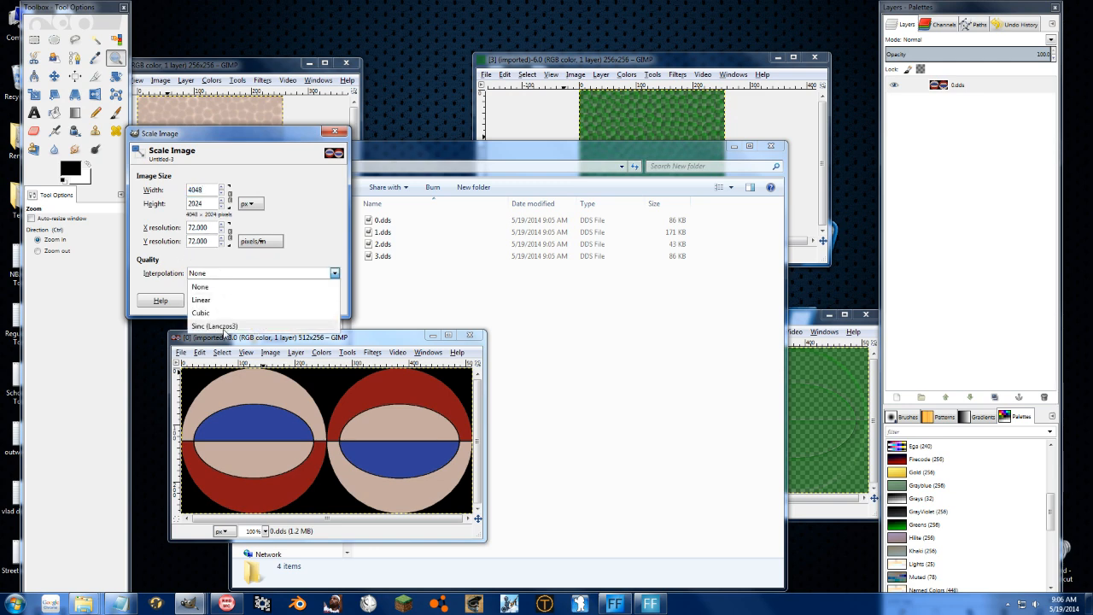
left_click(215, 325)
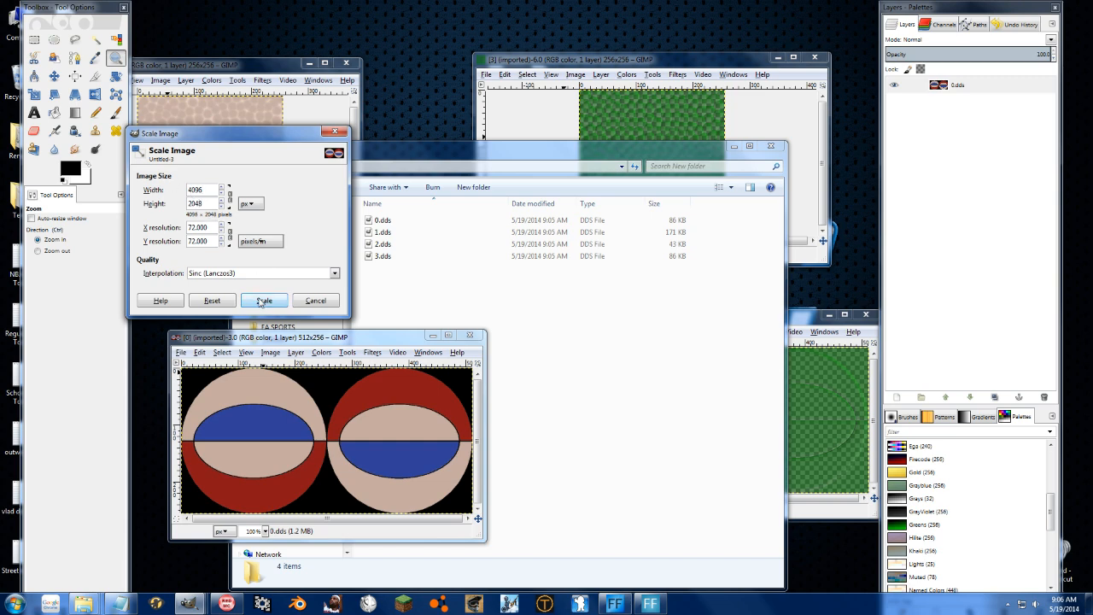
left_click(263, 301)
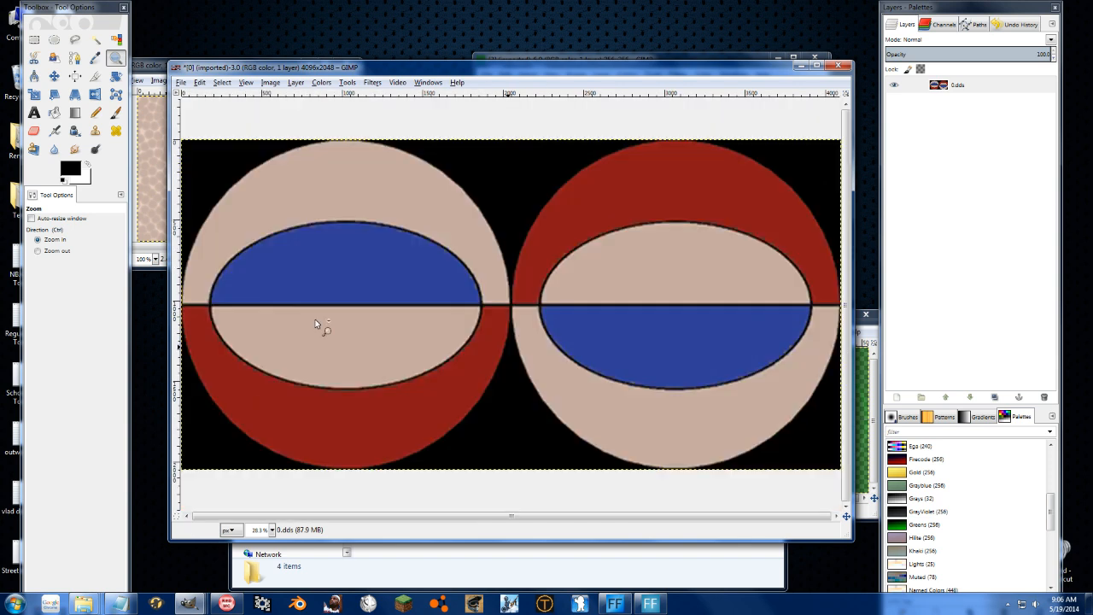
Add black JaaoSMing text on the left ball's blue band and merge it down.
left_click(34, 113)
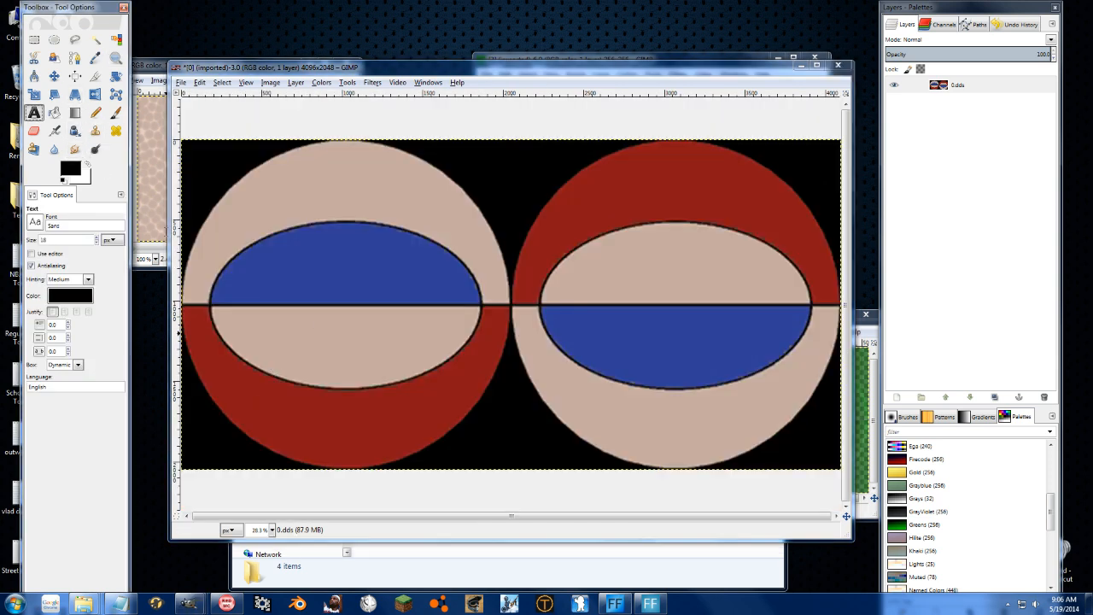
left_click_drag(254, 250, 434, 310)
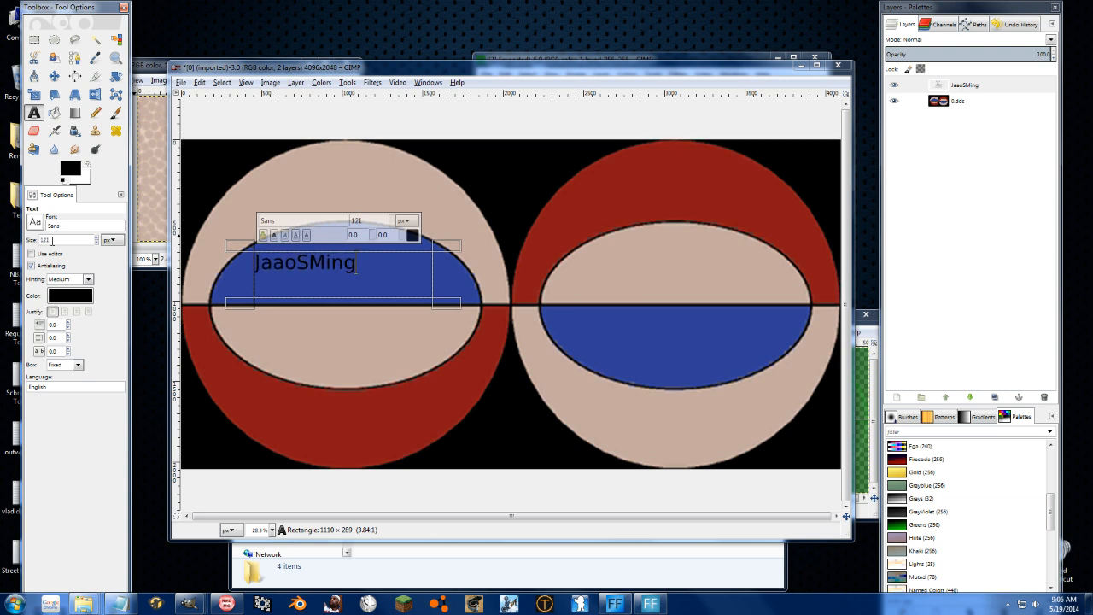
type("182")
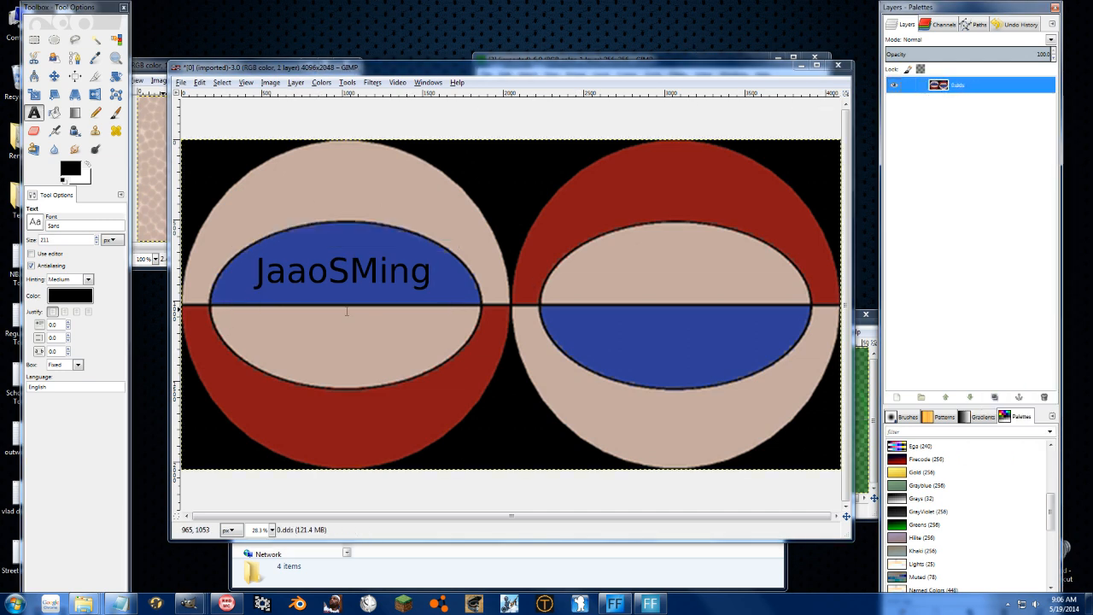
left_click(181, 82)
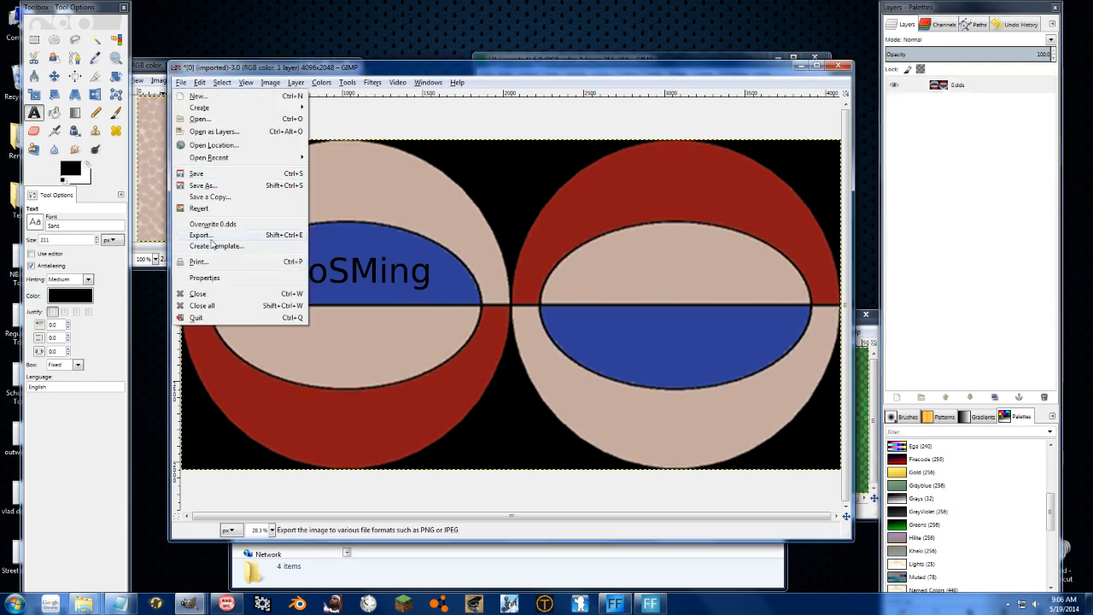
Export over 0.dds as DXT5, replacing it, then close the images without saving.
left_click(200, 236)
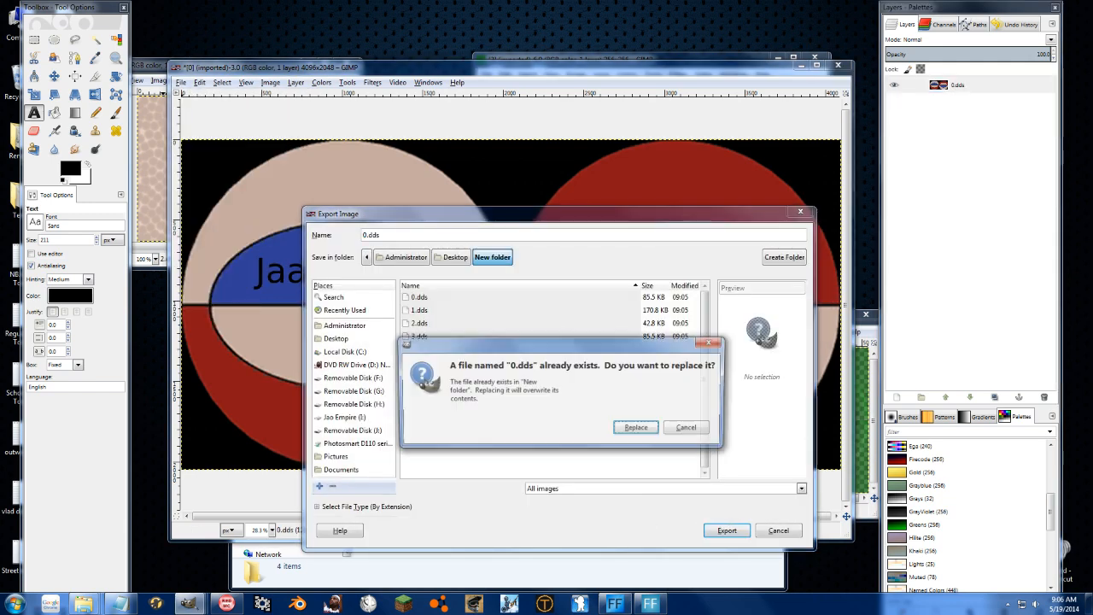
left_click(636, 427)
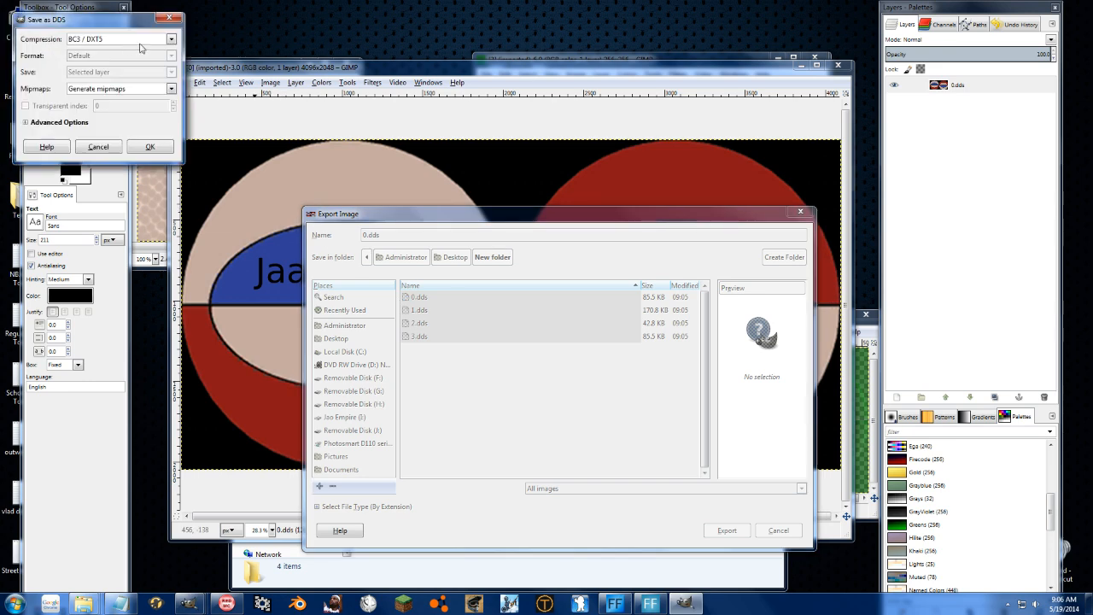
left_click(150, 147)
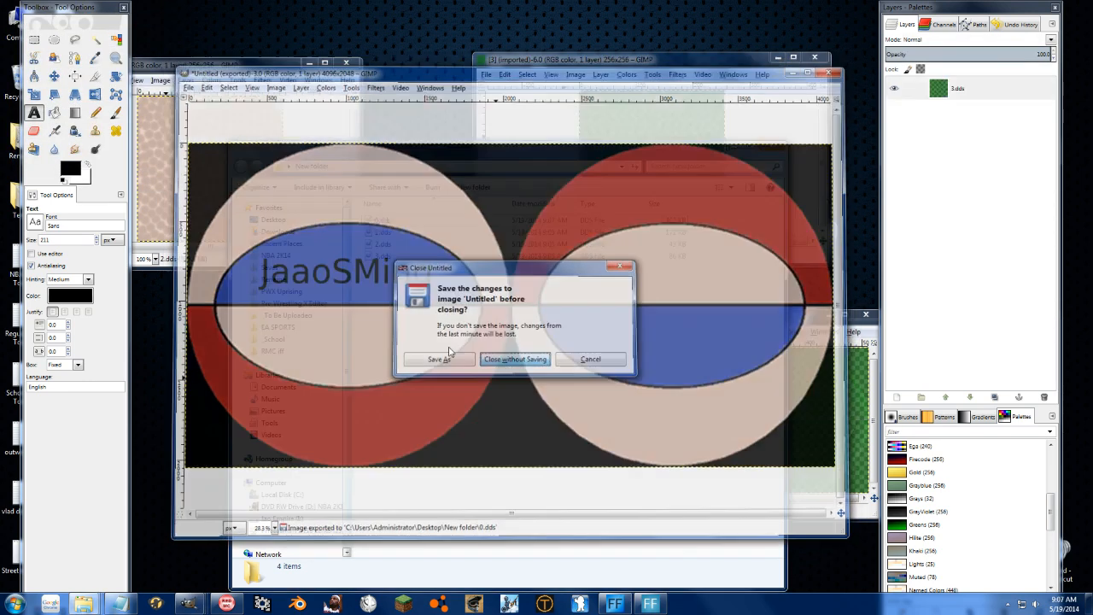
left_click(514, 358)
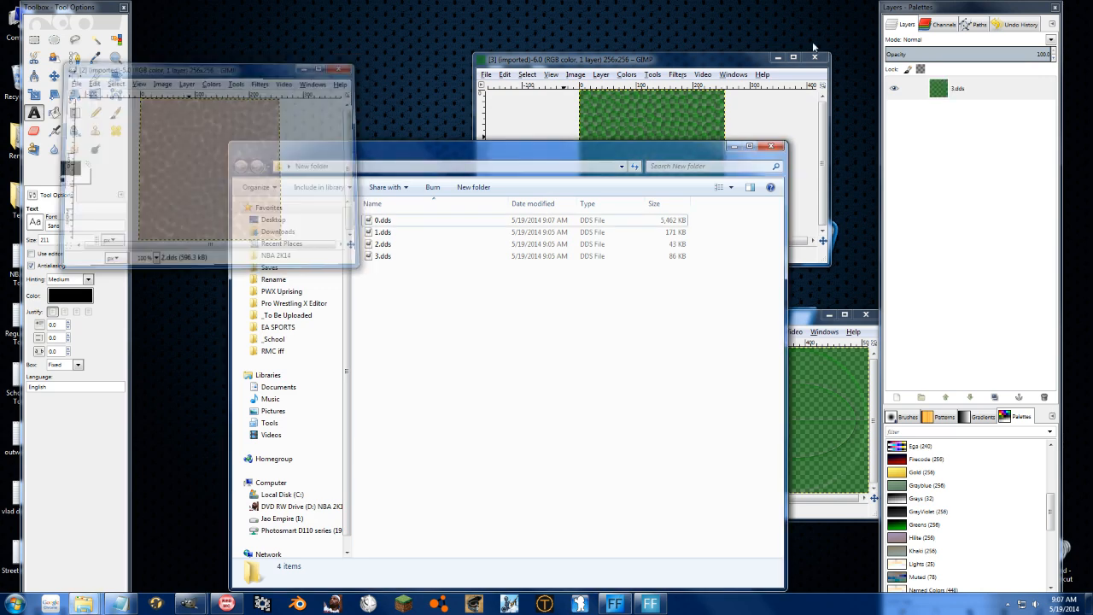
left_click(813, 58)
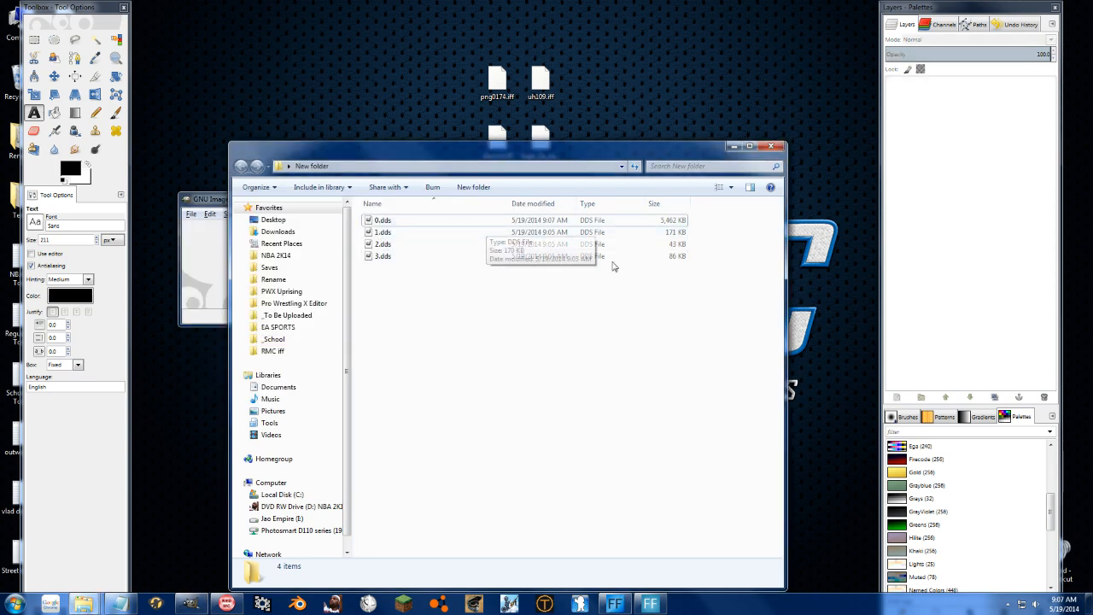
mouse_move(226, 605)
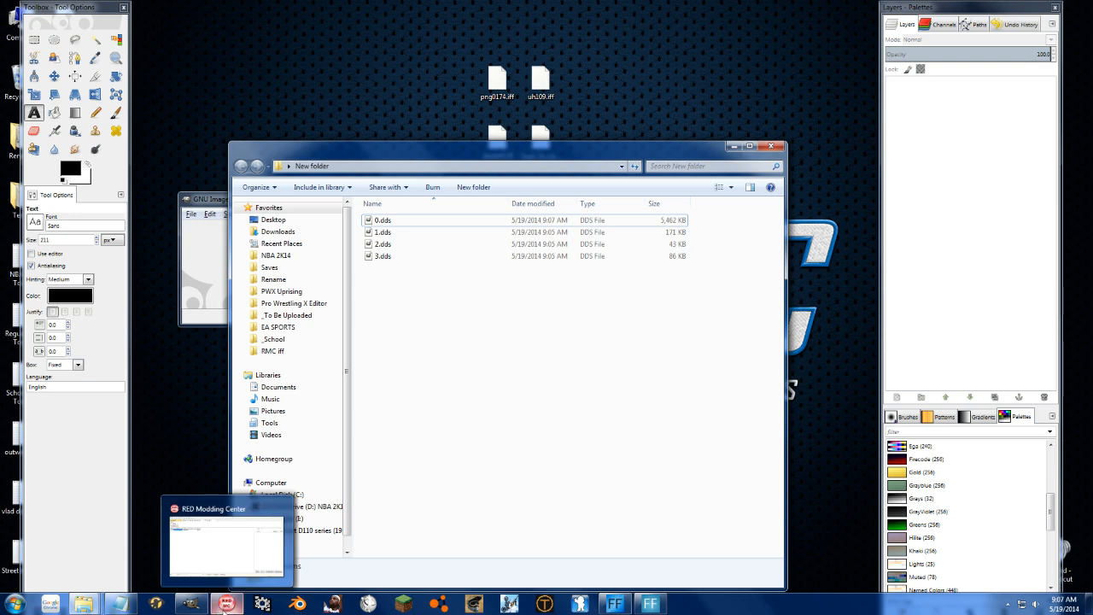
Import the edited embedded textures from New folder into ababall.iff's ball scene record.
left_click(225, 544)
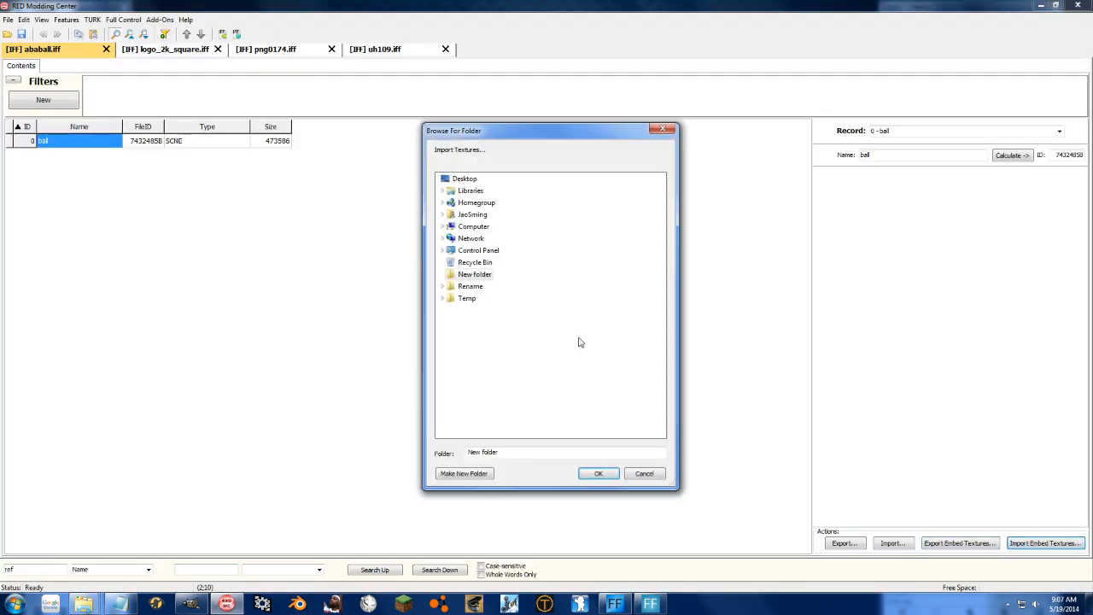
left_click(597, 473)
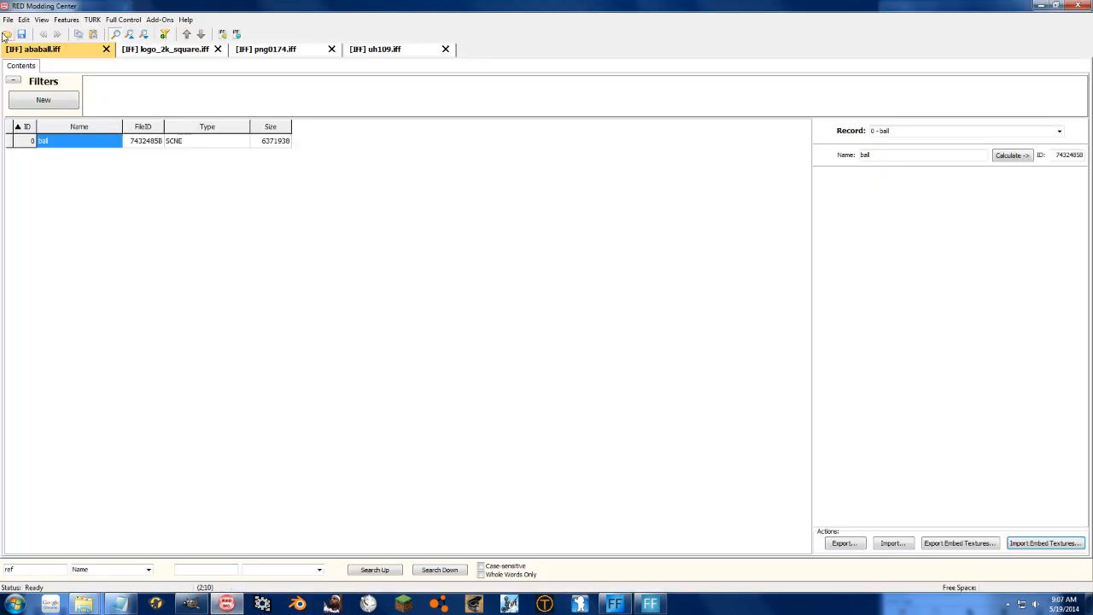
left_click(7, 34)
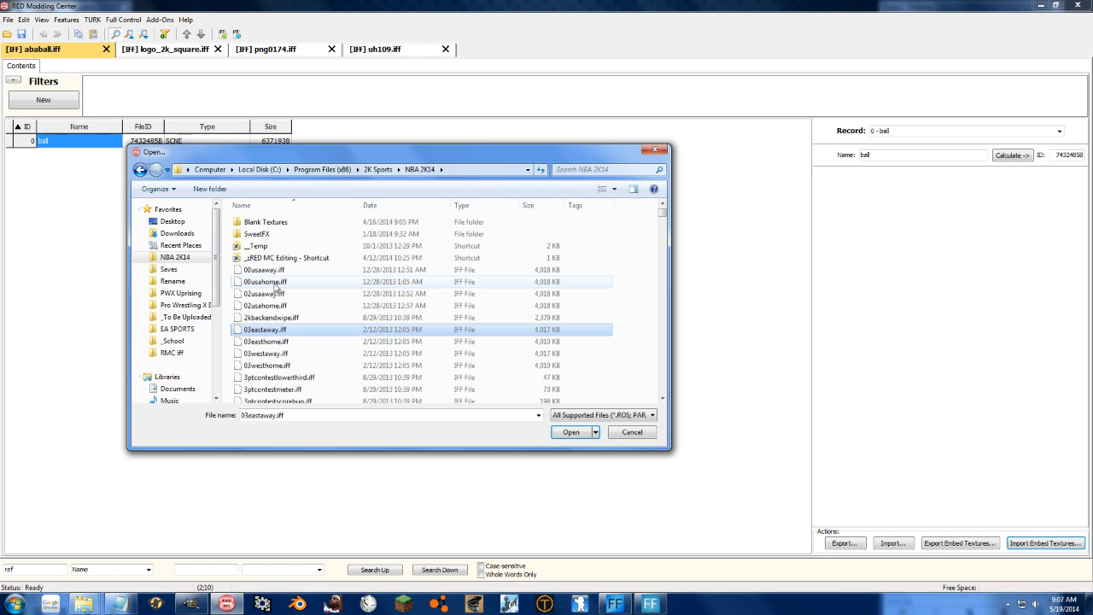
left_click(632, 431)
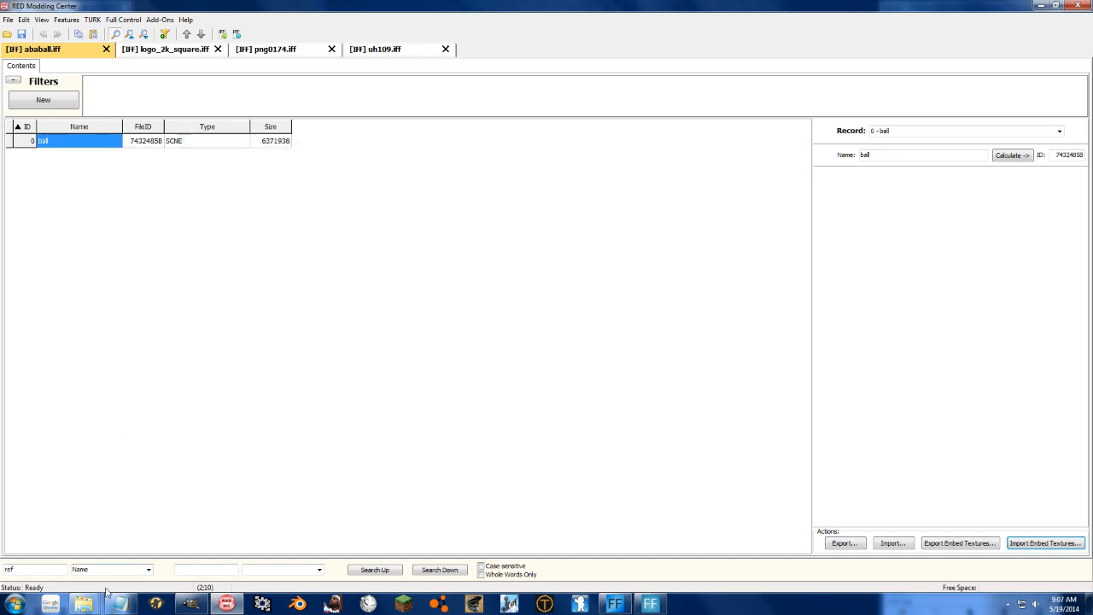
mouse_move(84, 605)
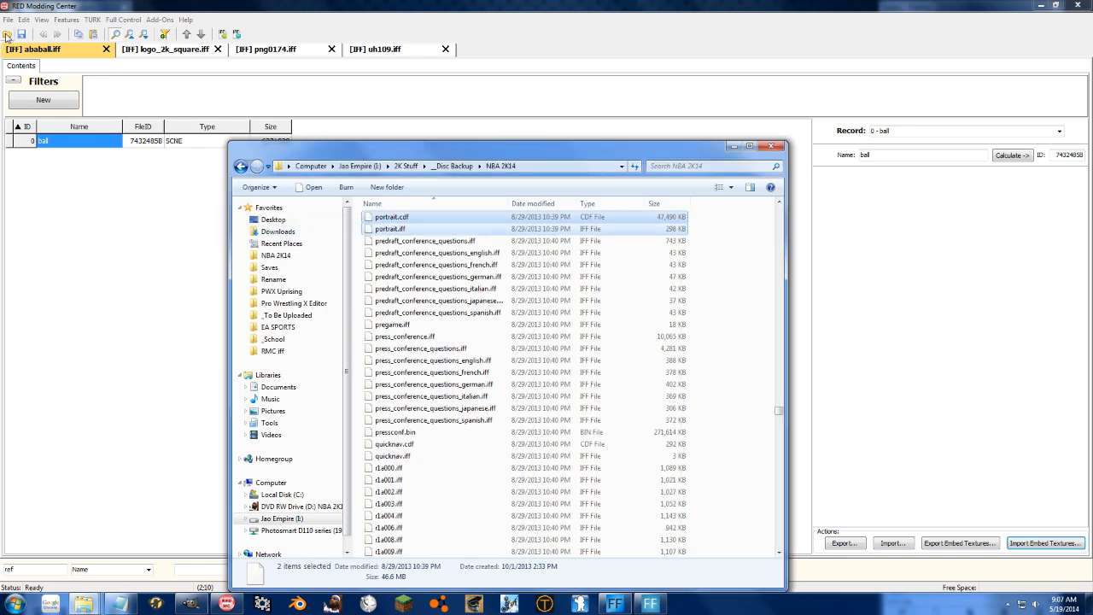
Open portrait.iff from the NBA 2K14 backup folder in RED MC.
double_click(390, 229)
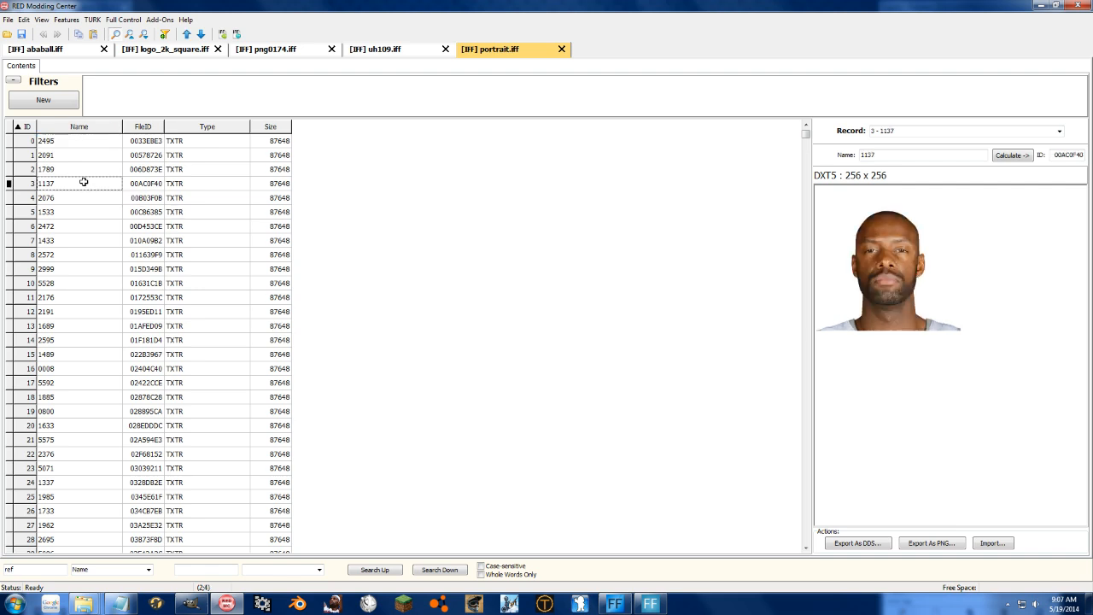
Preview several player portraits including record 1881, then bring up the IFF file-open dialog.
left_click(46, 410)
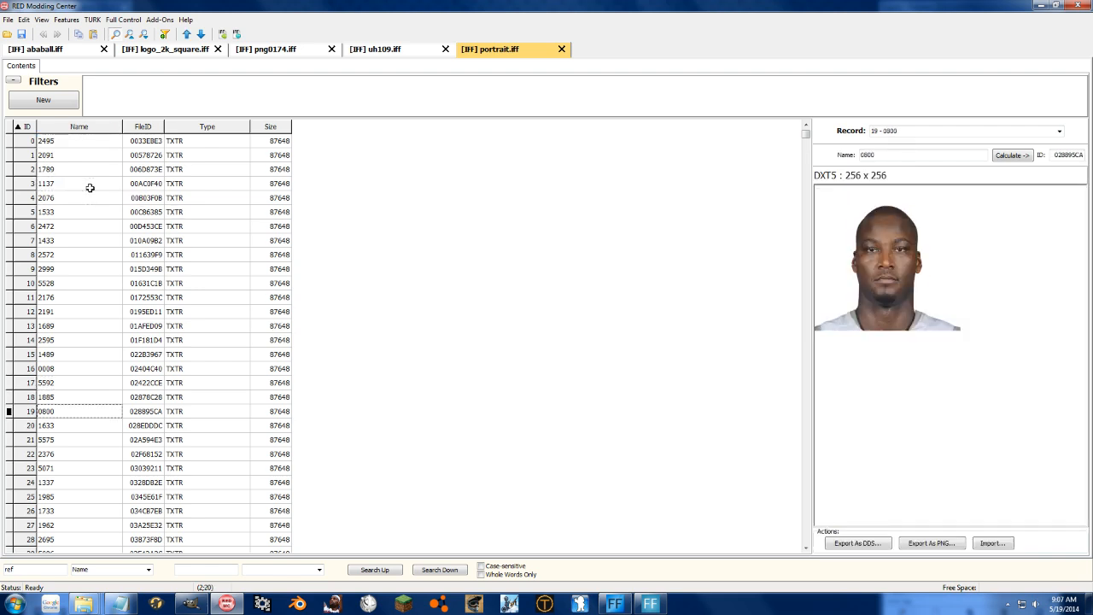
left_click(78, 510)
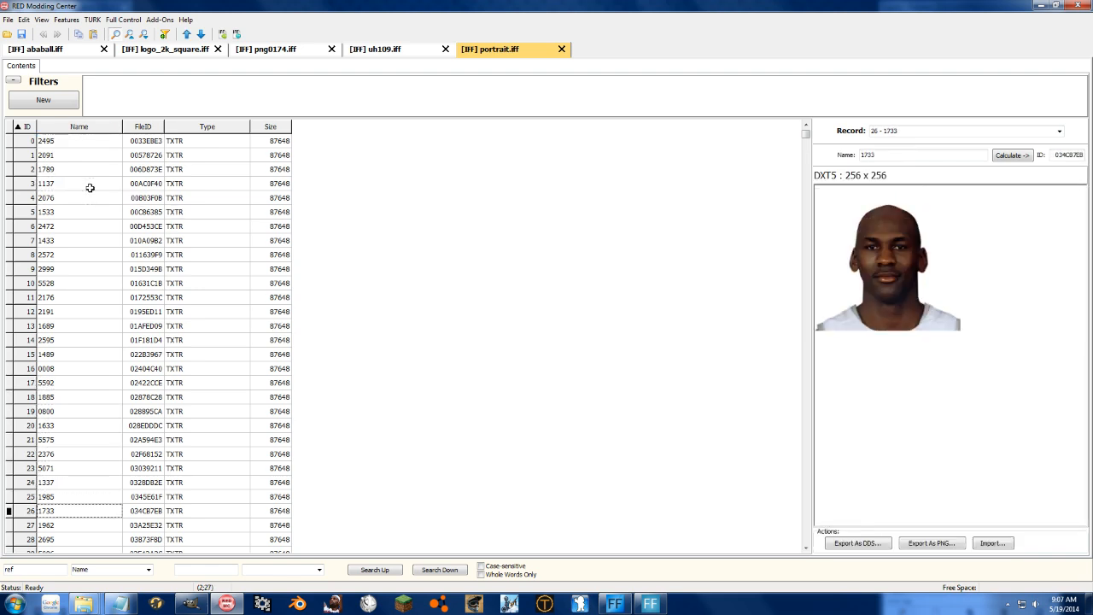
scroll("down", 3)
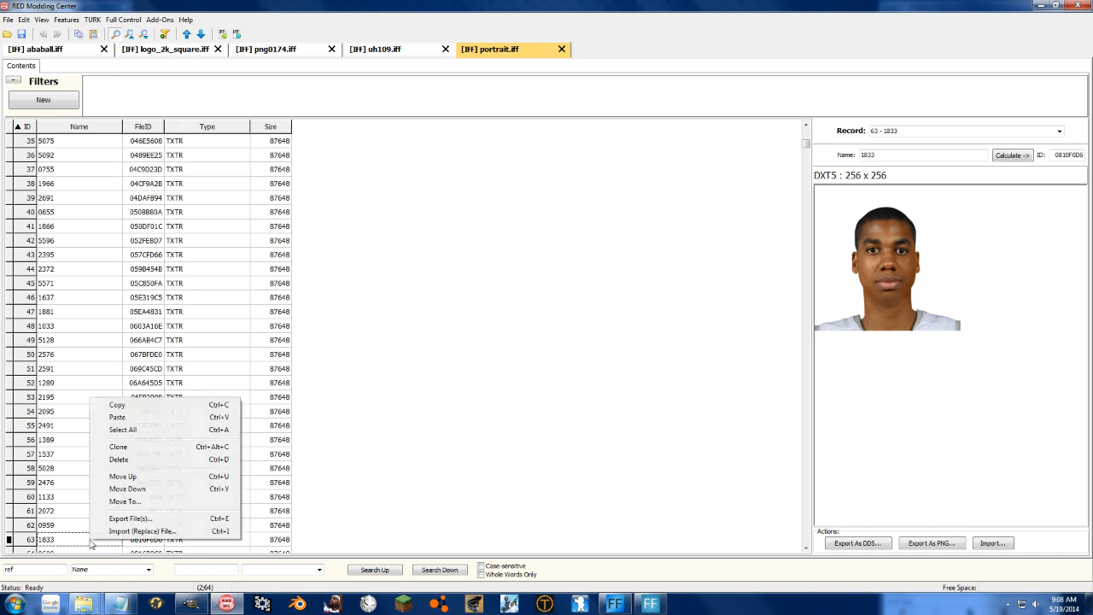
mouse_move(914, 543)
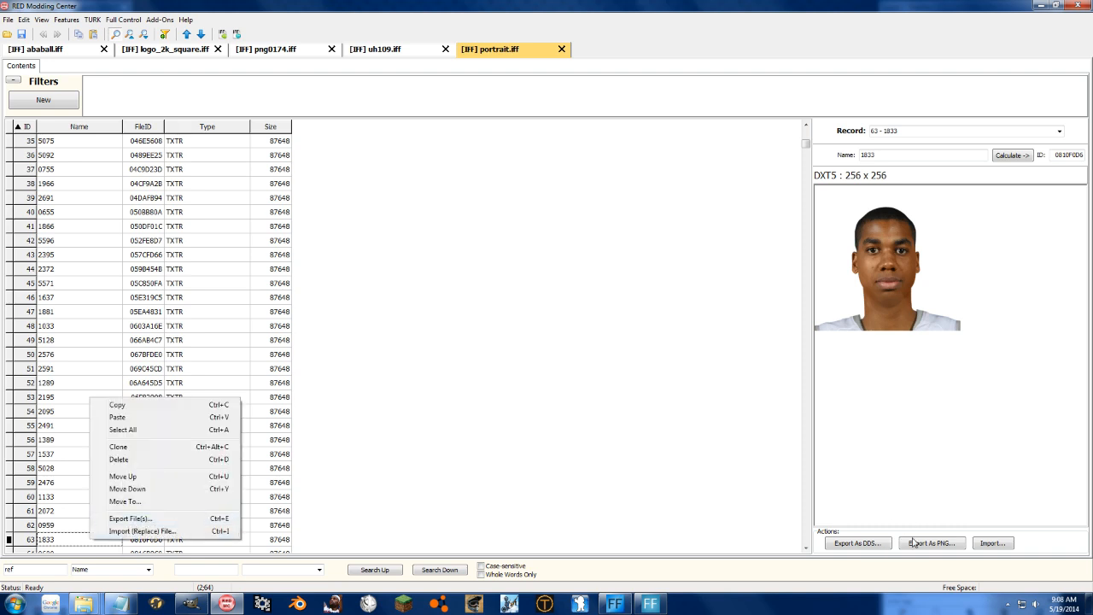
left_click(686, 353)
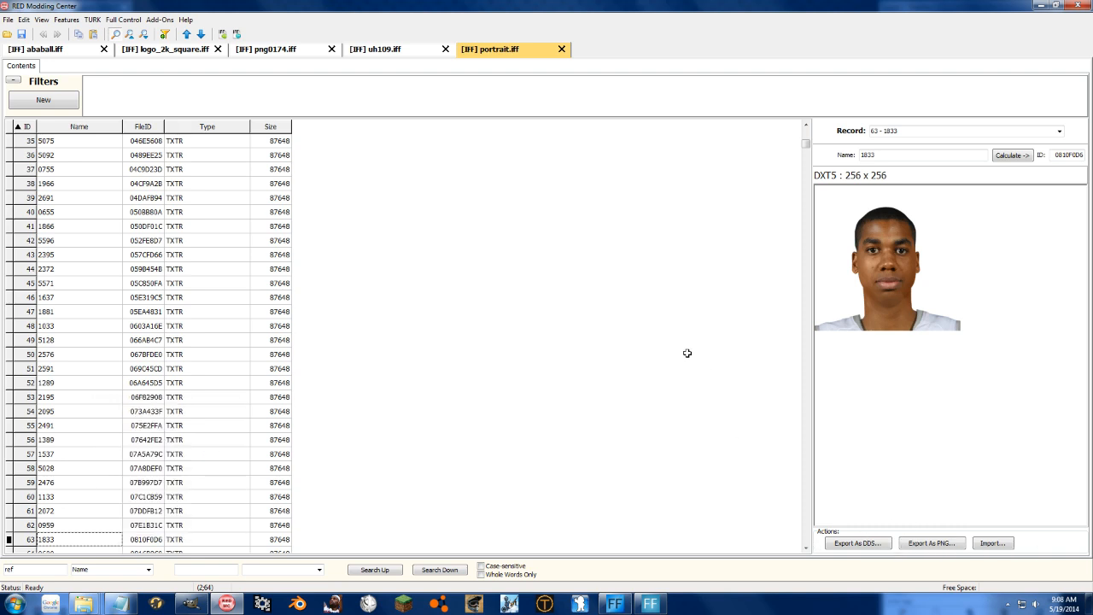
left_click(79, 382)
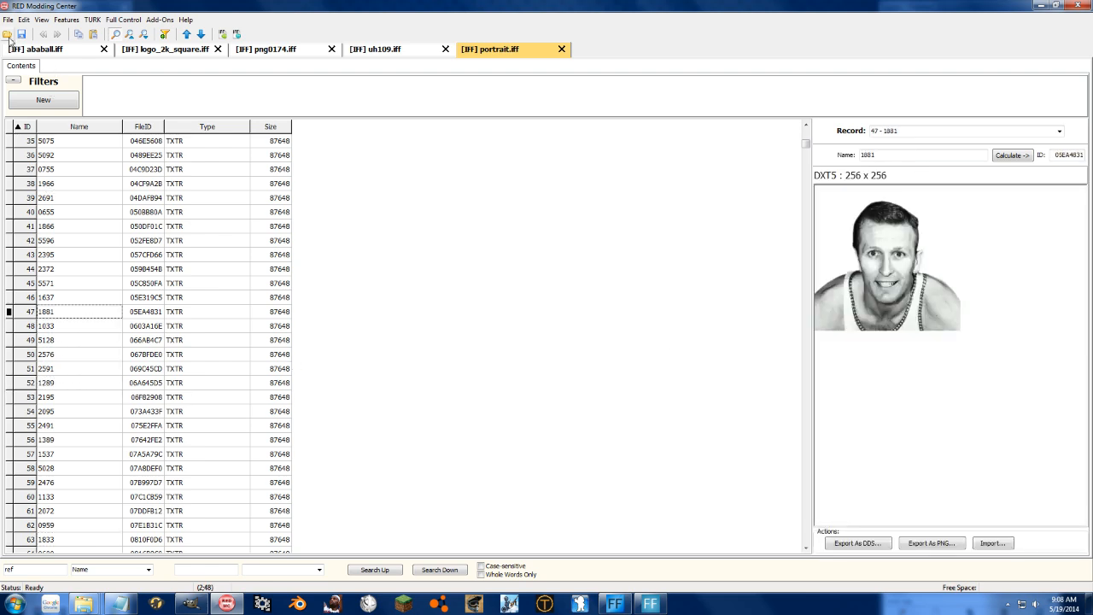
left_click(7, 34)
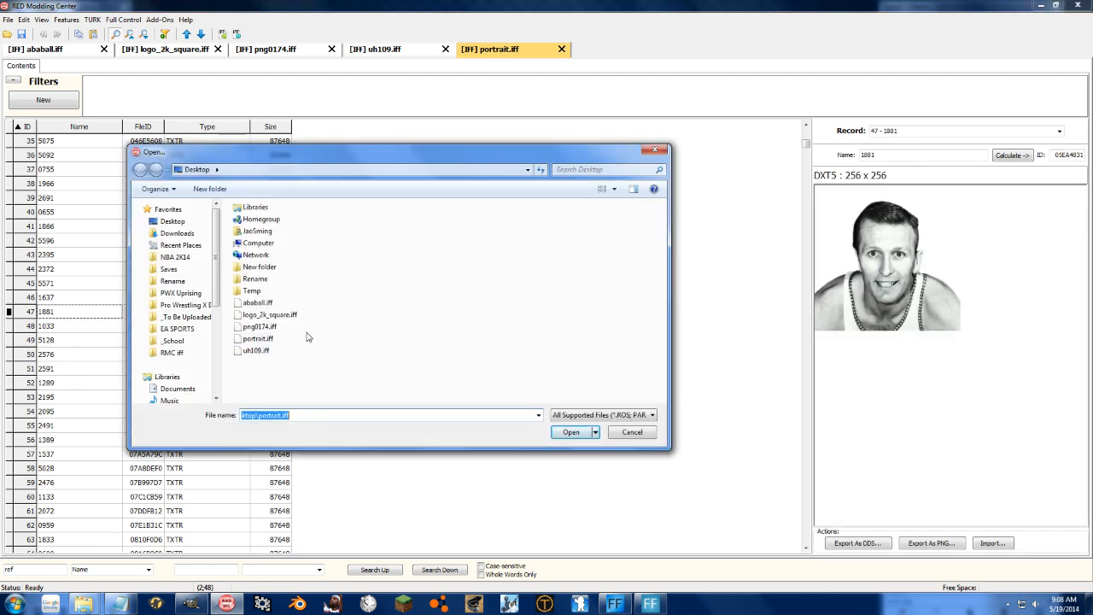